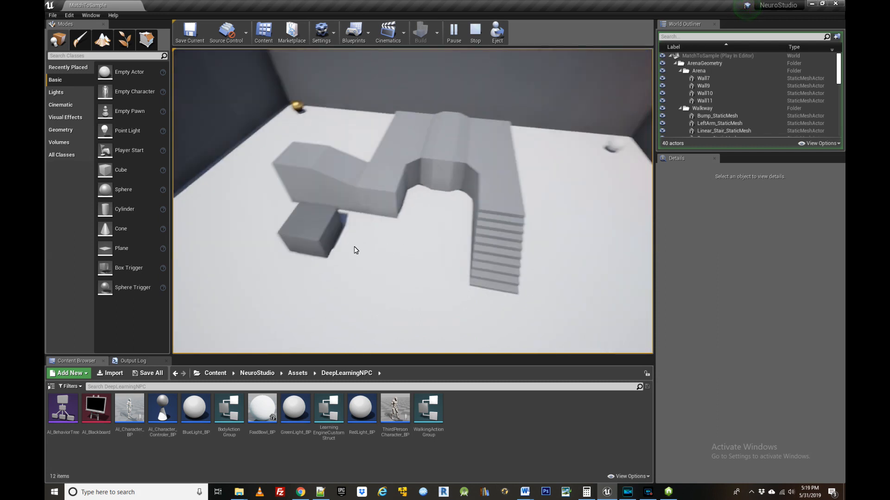
Stop the play session and bring up the AI_Character_Controler_BP blueprint from the Content Browser
click(475, 33)
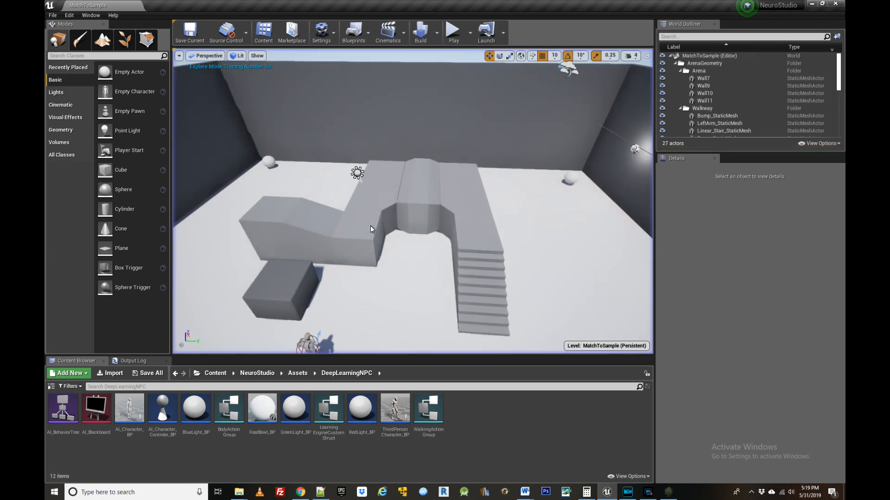
click(163, 407)
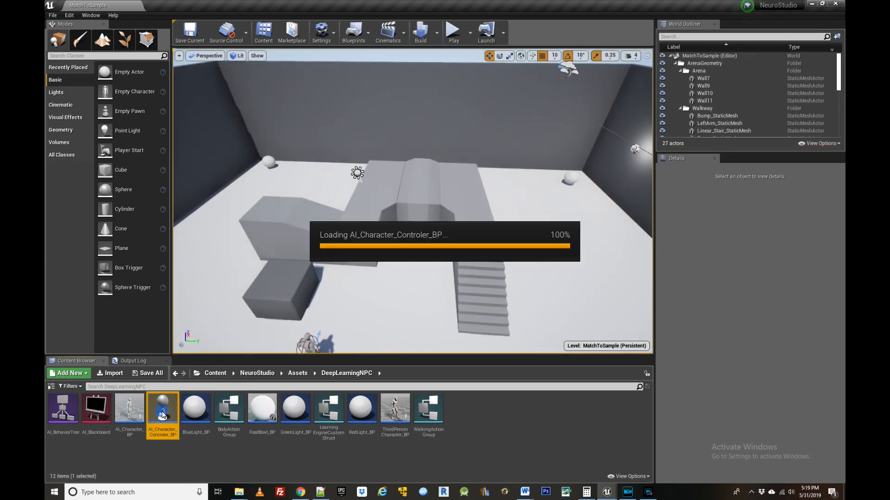
double_click(163, 407)
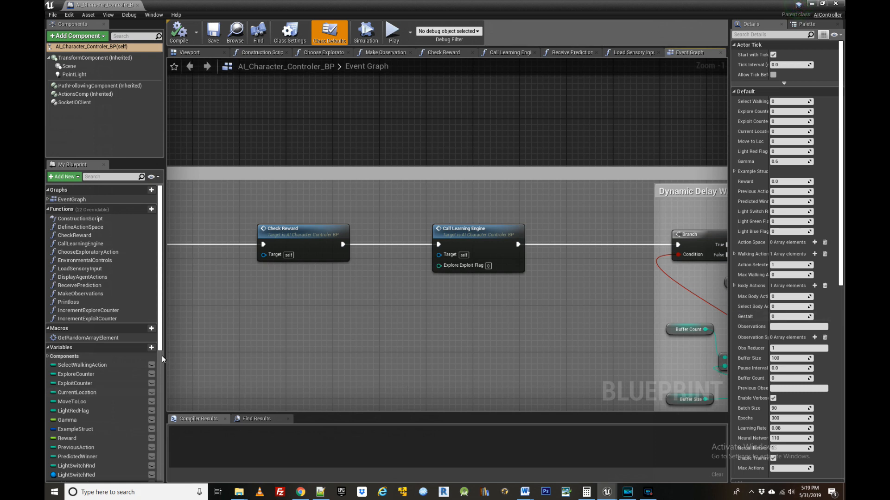
Inspect the EnableTrainingVisualization boolean variable and compile the controller blueprint
scroll(down, 3)
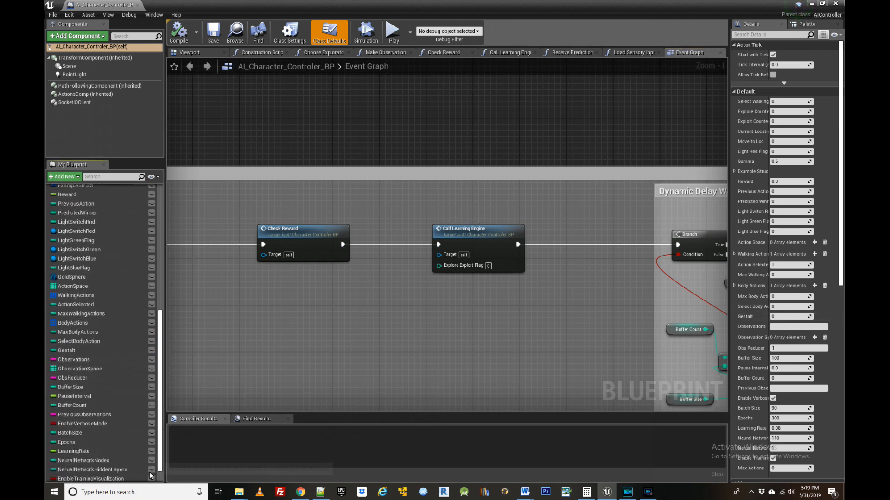
click(90, 473)
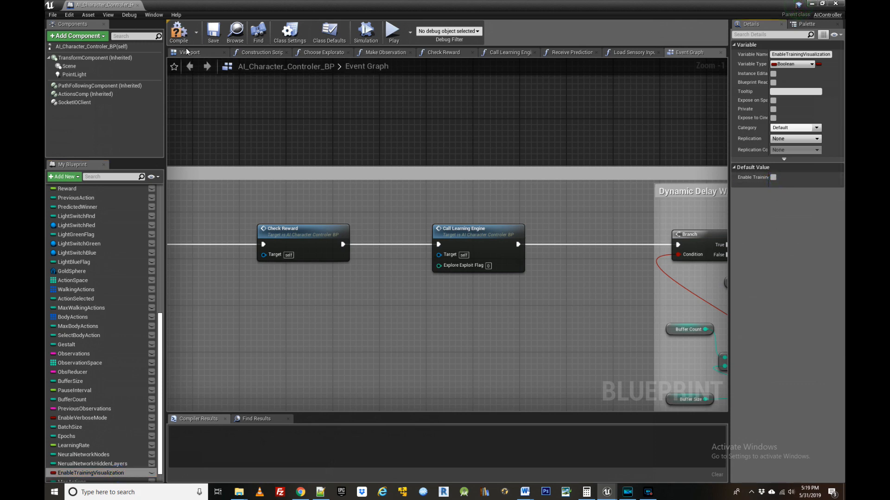
click(178, 32)
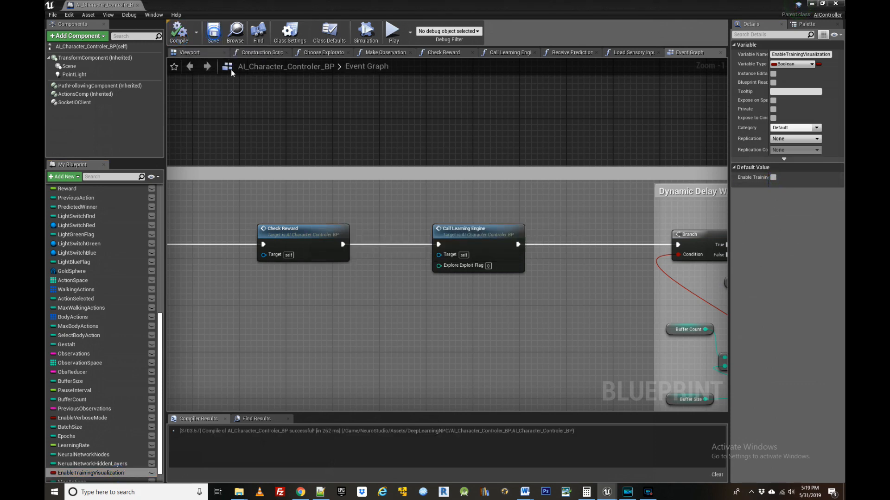
mouse_move(331, 356)
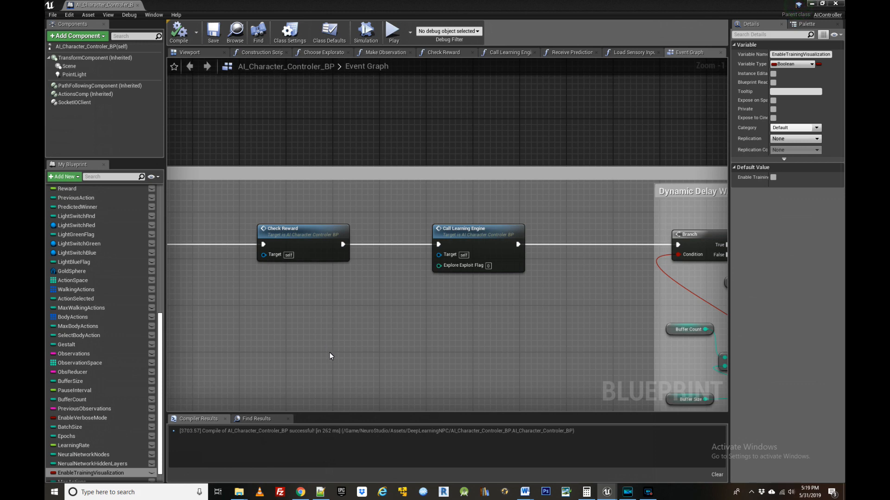
mouse_move(238, 492)
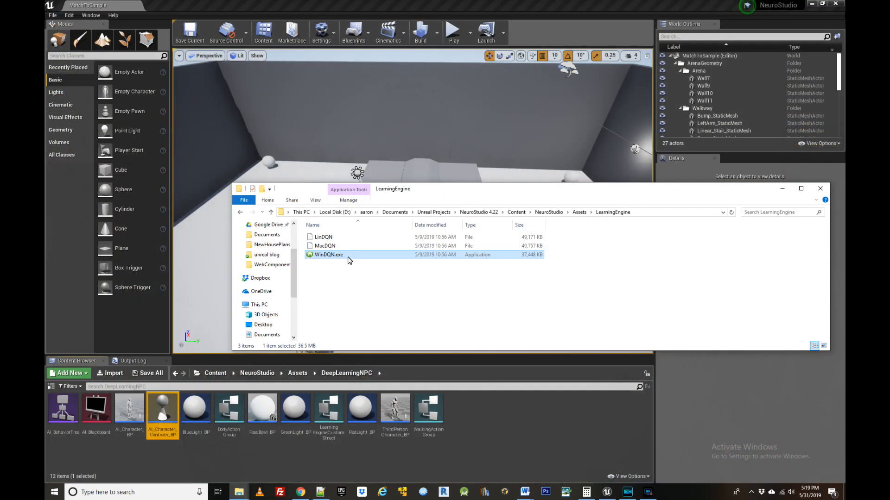
Launch WinDQN.exe from File Explorer and play the level so the NPC trains to a reward of 100
double_click(328, 254)
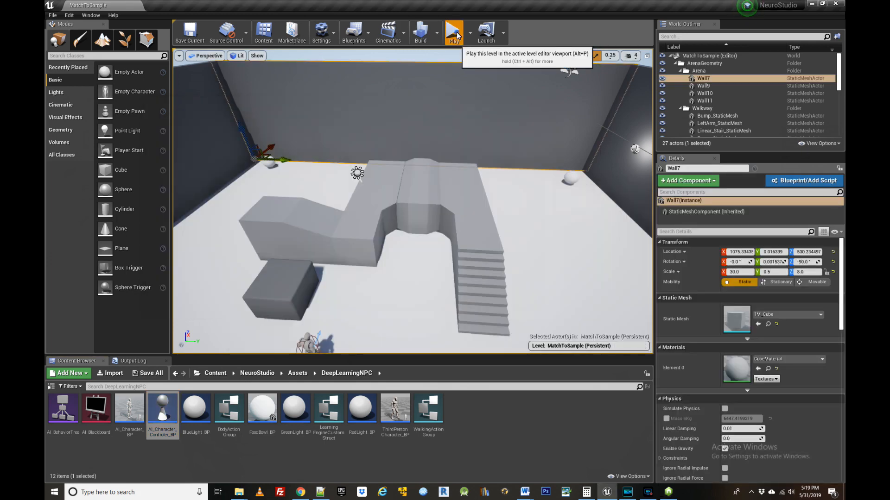
click(453, 32)
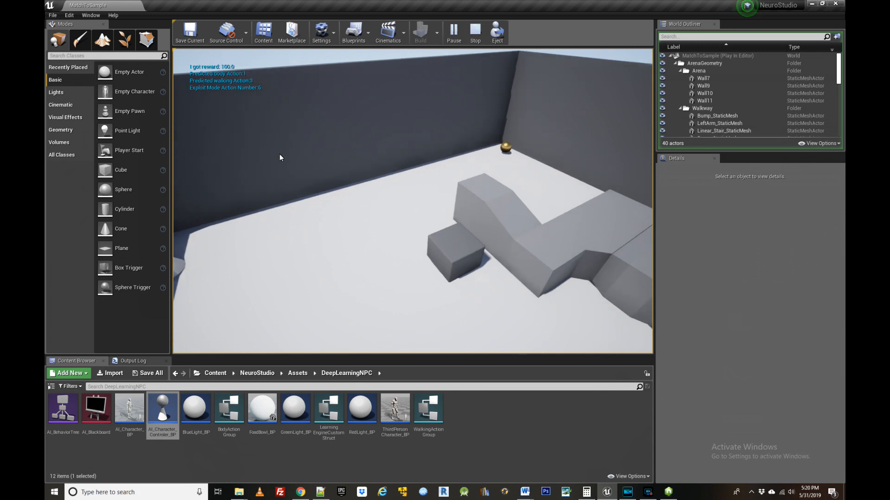
Stop play and reopen AI_Character_Controler_BP, zooming around its exploration and exploitation loops
click(475, 32)
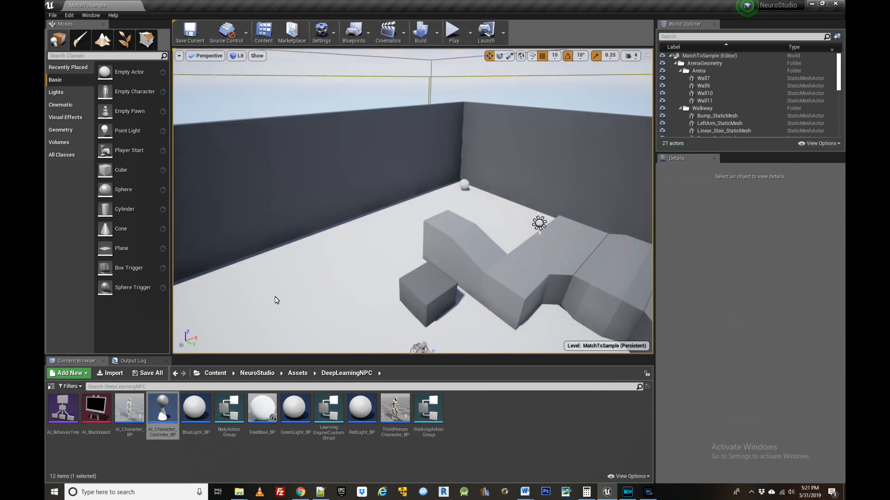
mouse_move(328, 407)
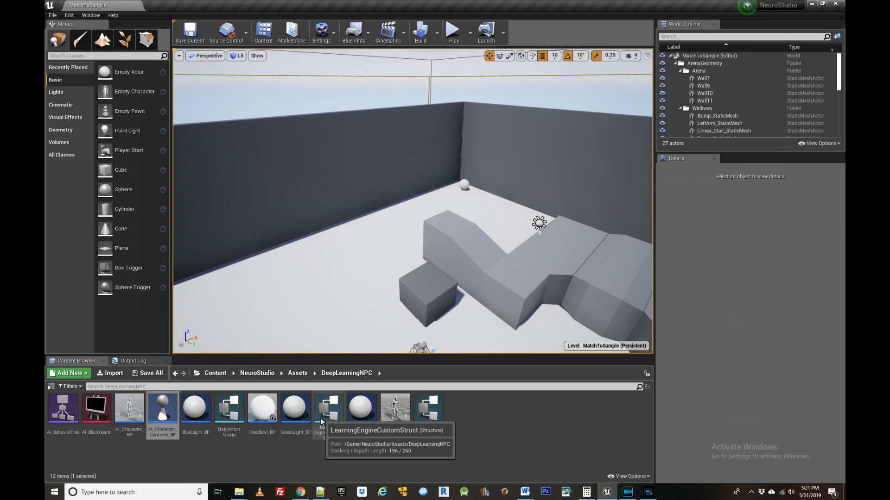
mouse_move(251, 458)
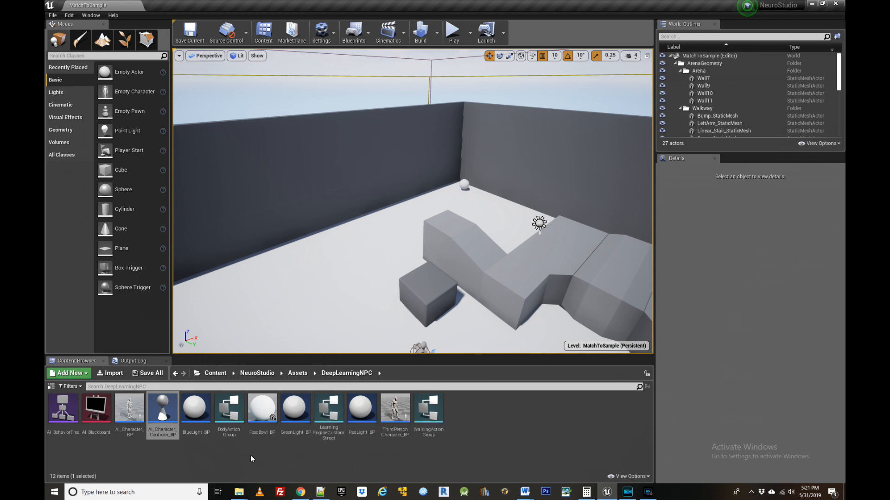
double_click(163, 407)
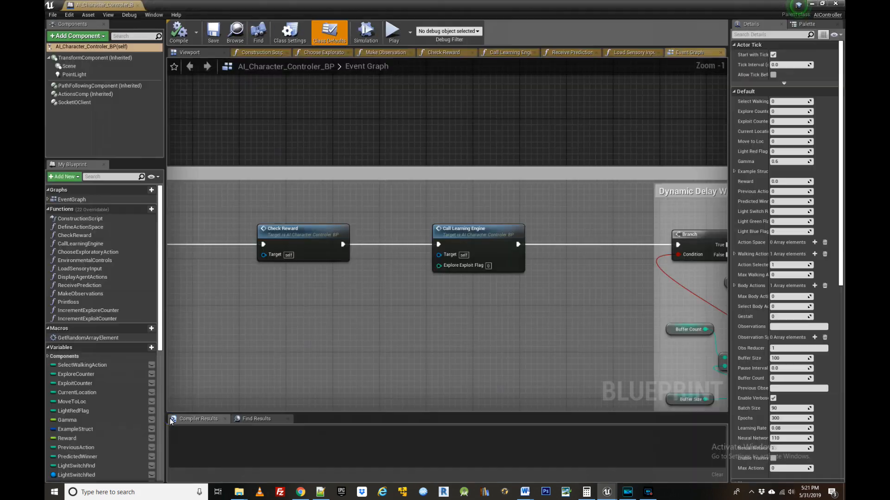
mouse_move(190, 407)
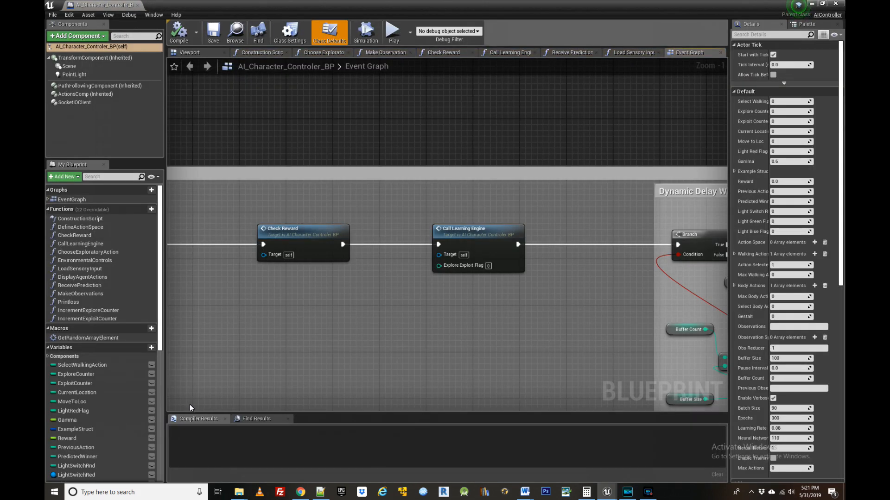
scroll(down, 3)
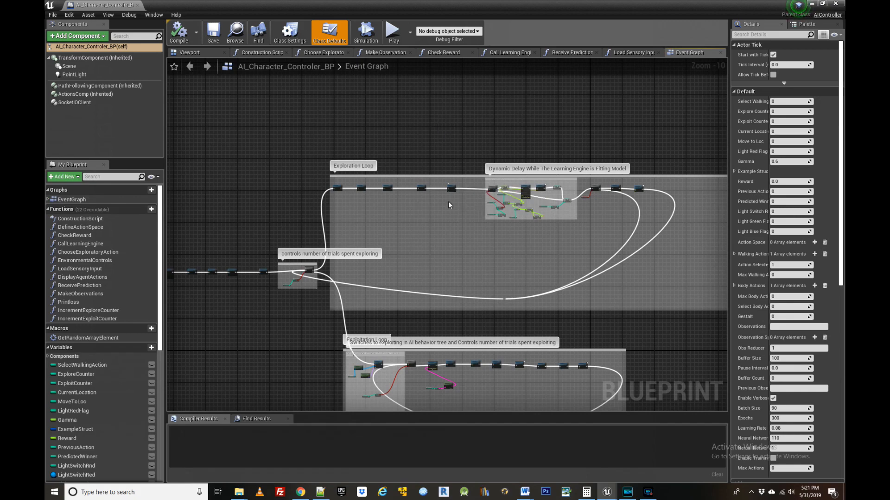
mouse_move(417, 304)
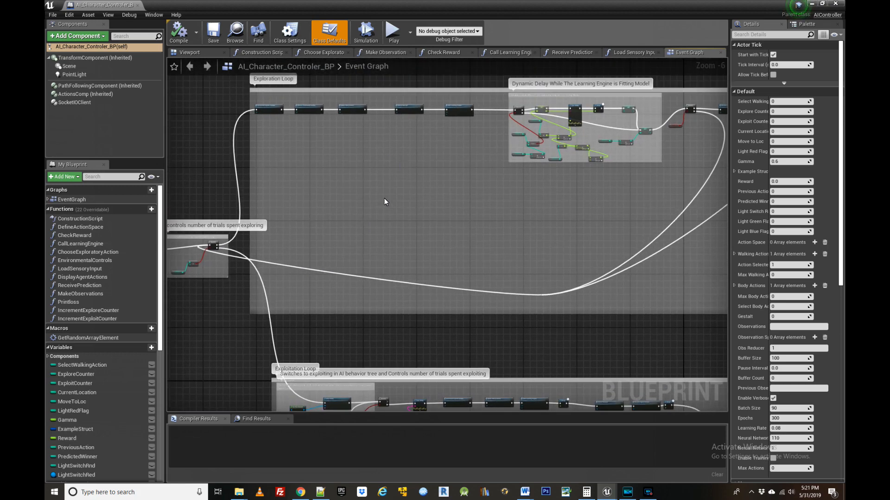
mouse_move(403, 199)
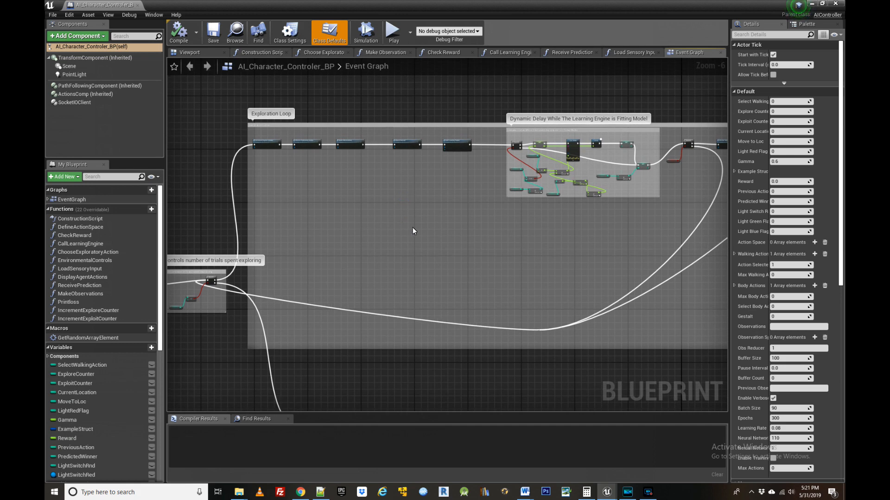
scroll(up, 3)
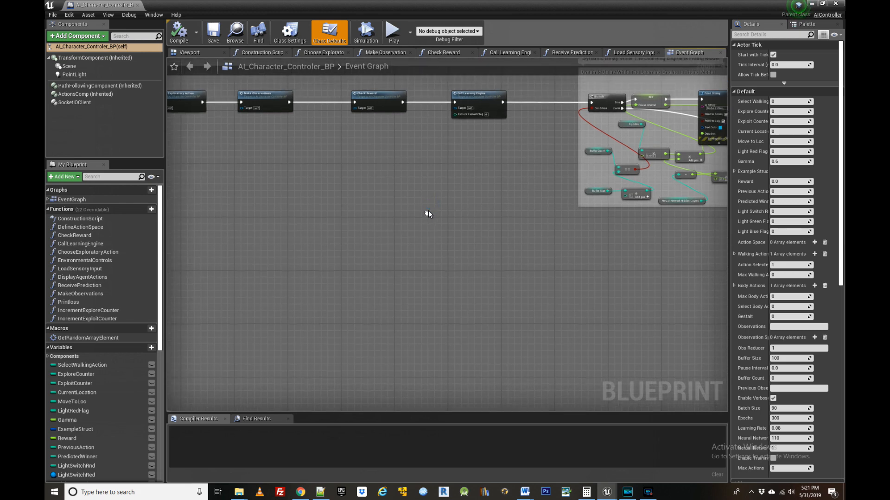
scroll(up, 3)
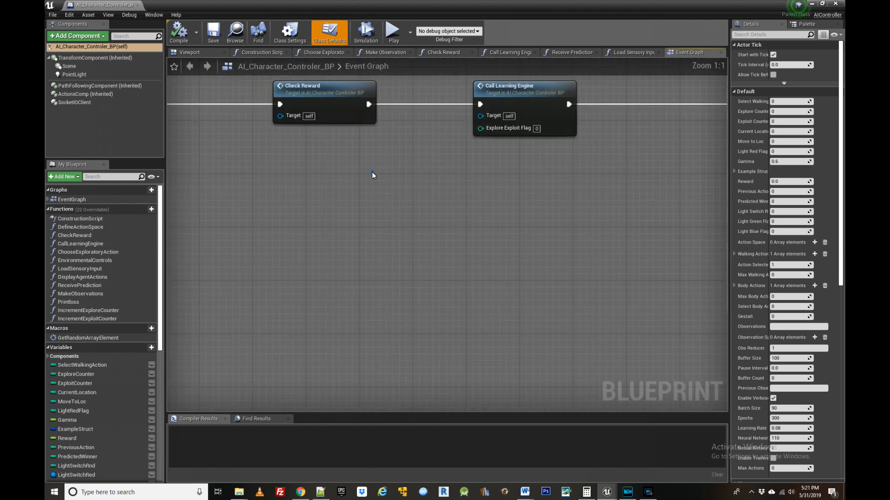
Switch to the Check Reward function graph and zoom into the AND node feeding the Branch
click(446, 52)
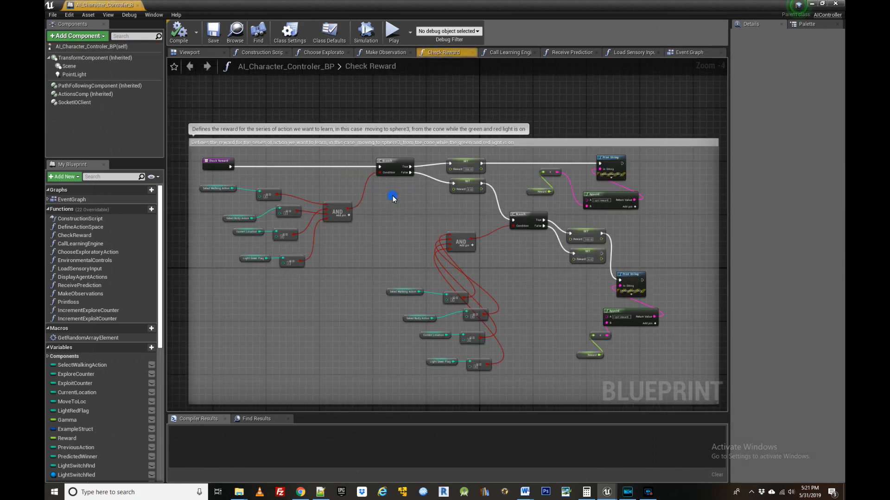
scroll(up, 3)
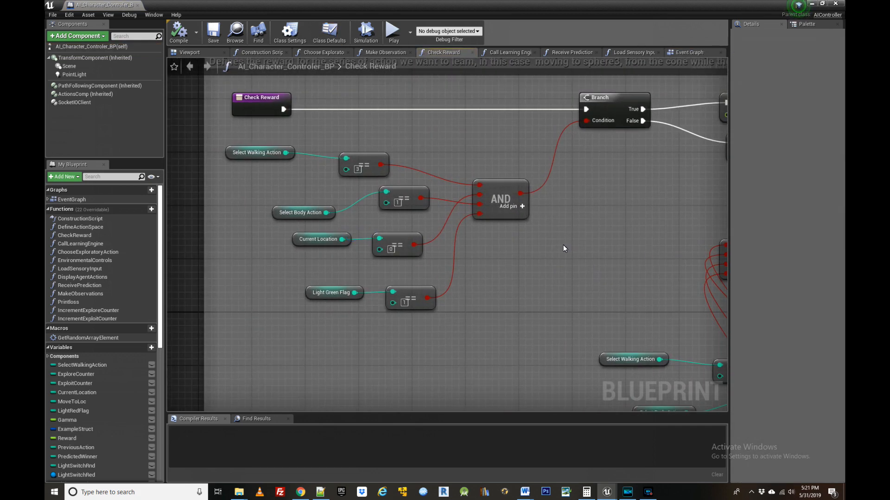
mouse_move(559, 252)
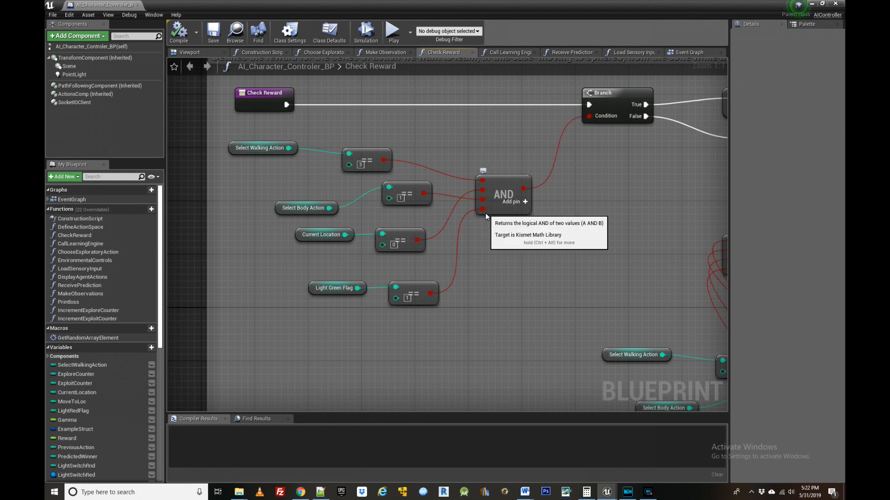
click(483, 213)
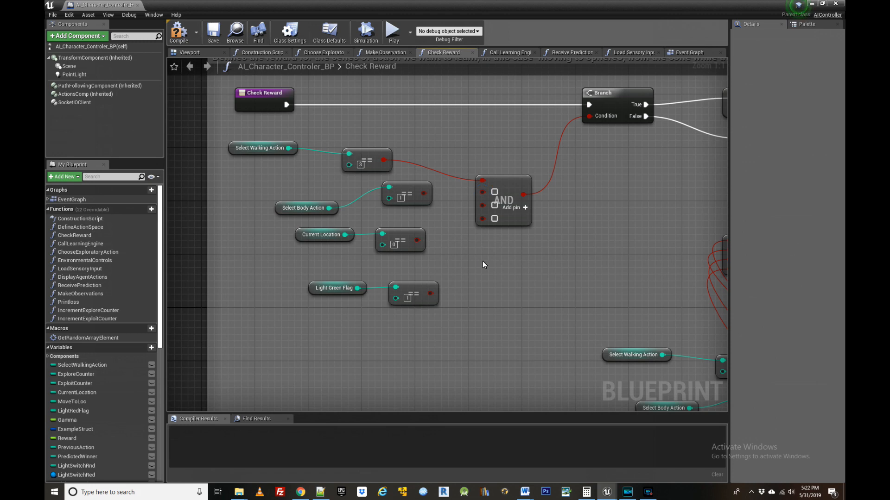
mouse_move(492, 299)
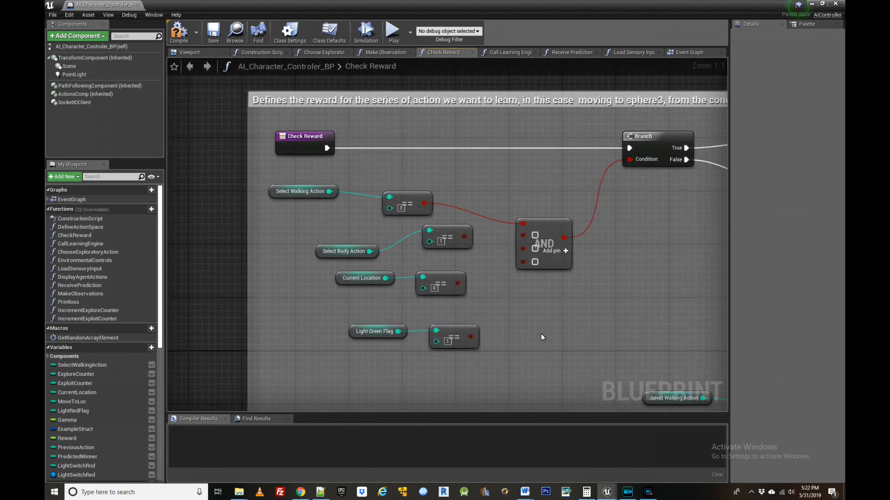
mouse_move(533, 348)
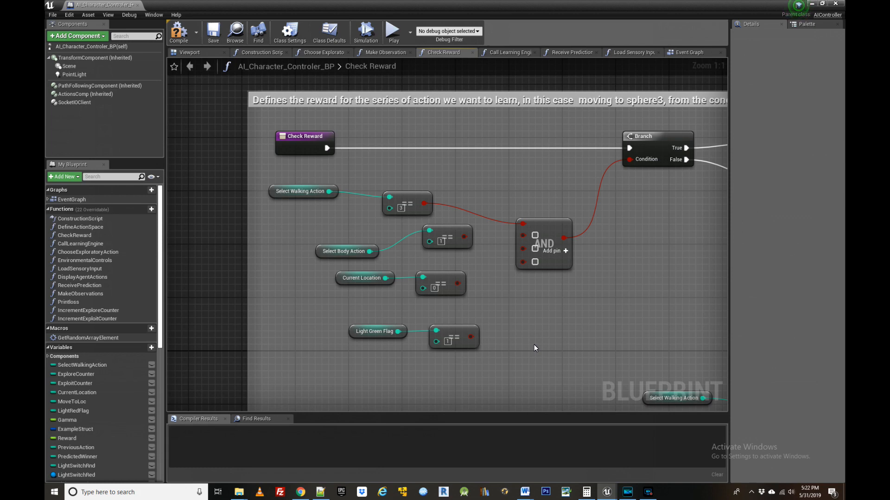
scroll(down, 3)
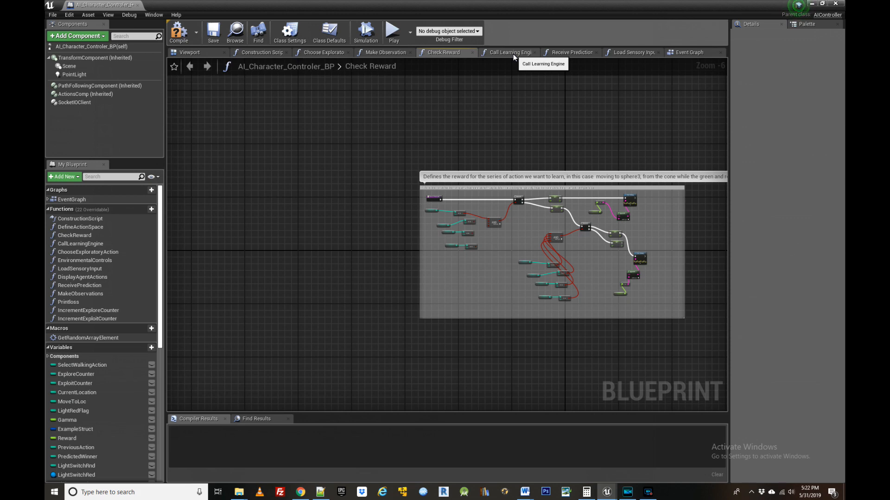
Return to the Event Graph and frame the Exploration Loop's Increment Explore Counter and Choose Exploratory Action
click(689, 52)
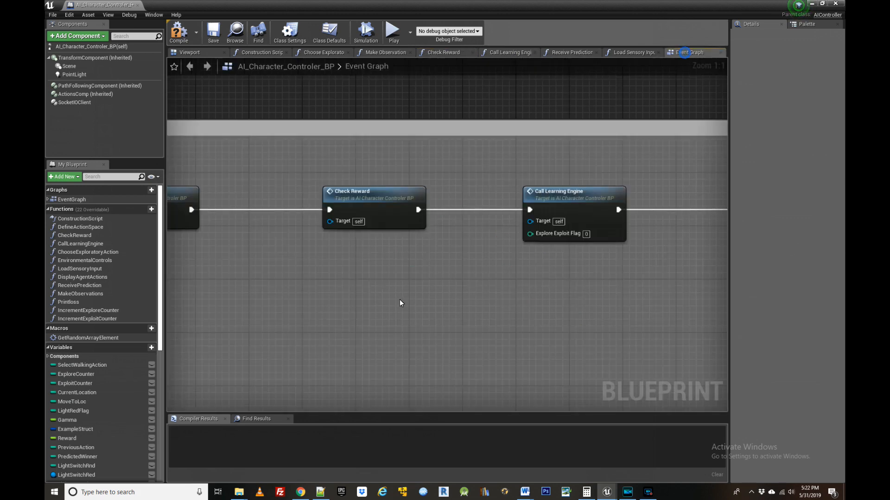
scroll(down, 3)
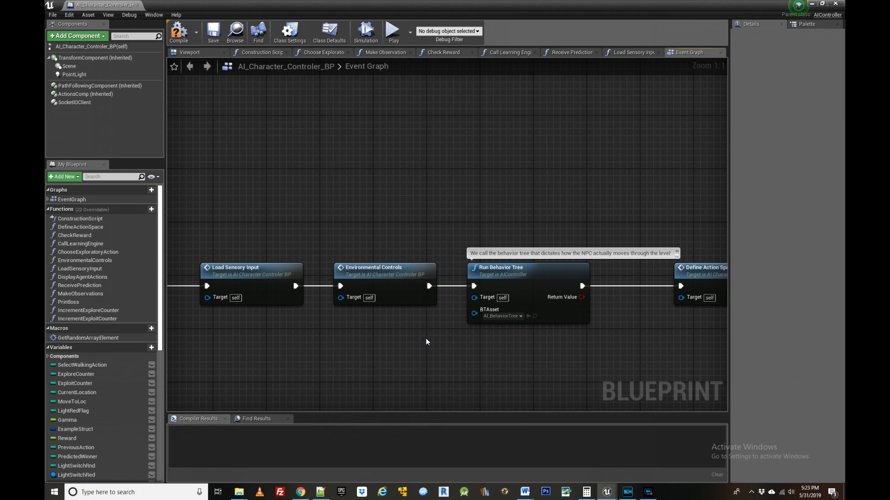
mouse_move(403, 276)
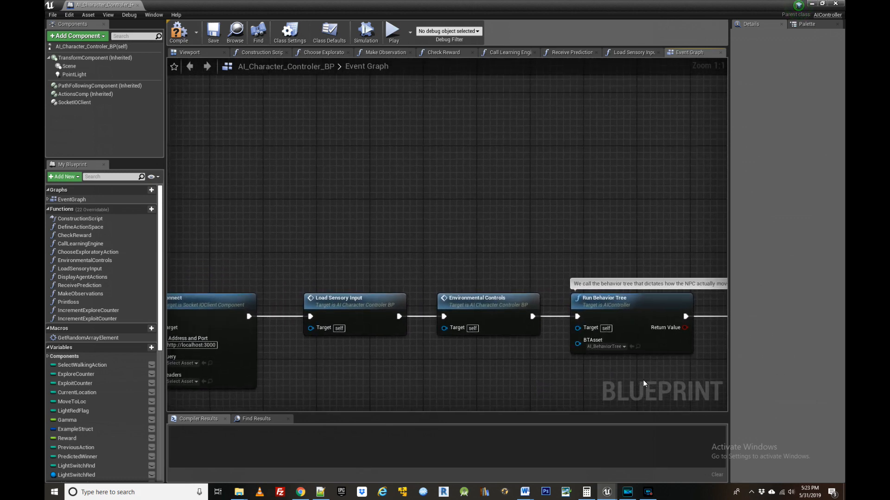
scroll(down, 3)
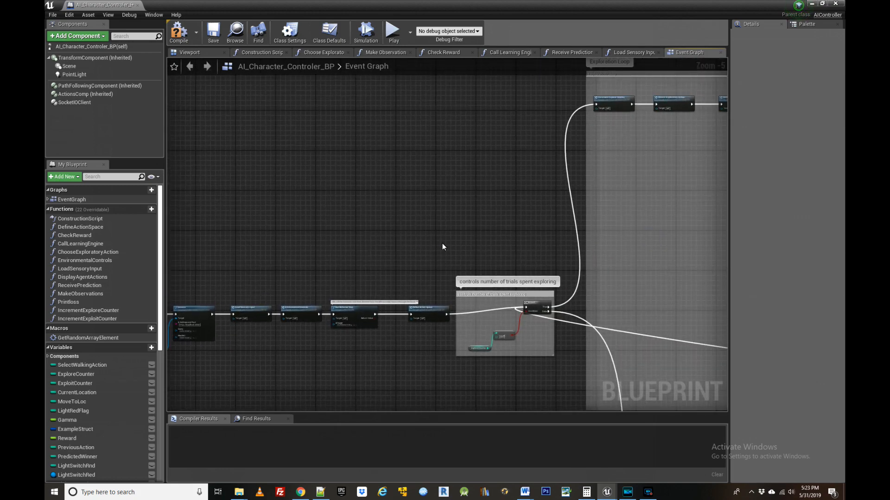
mouse_move(427, 254)
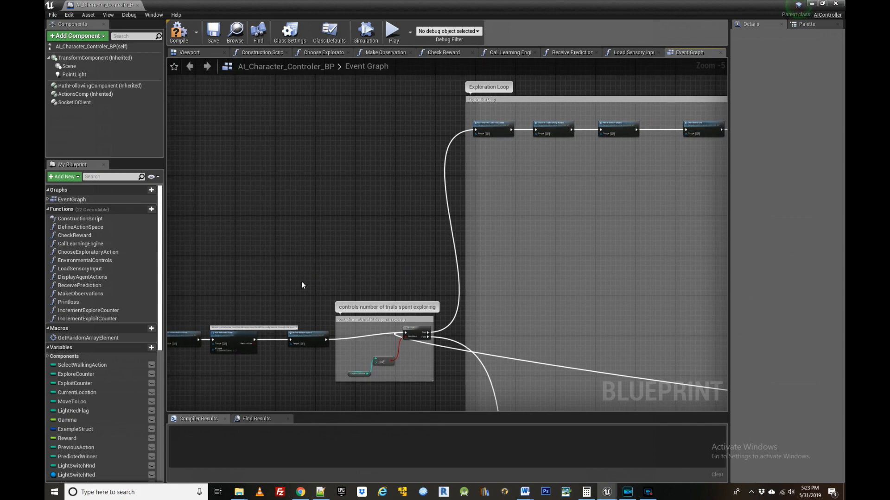
mouse_move(517, 264)
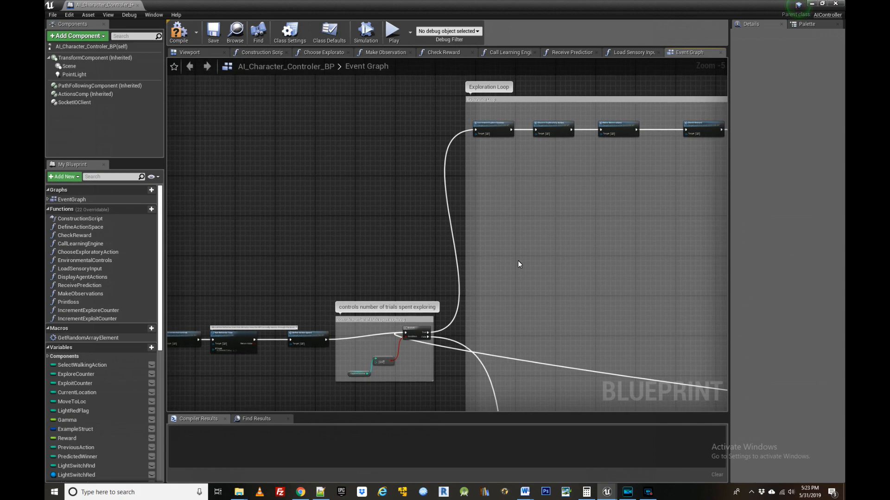
scroll(up, 3)
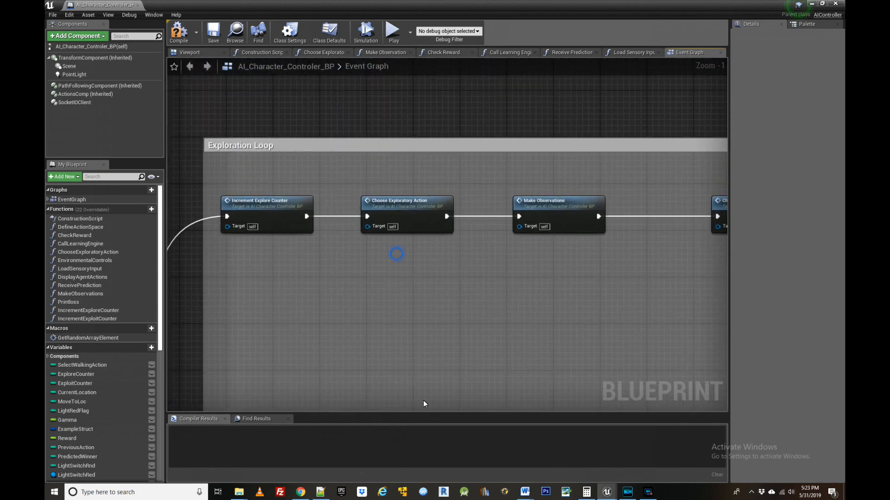
Look inside the Choose Exploratory Action function graph
click(401, 201)
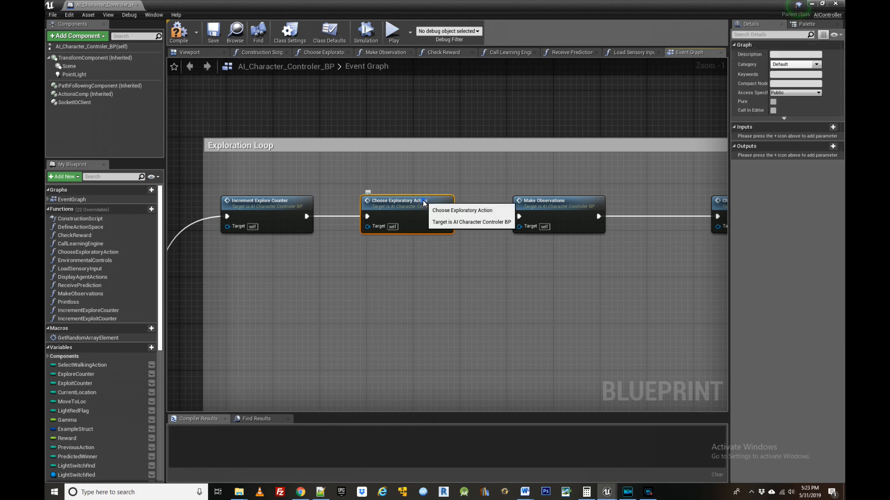
double_click(408, 200)
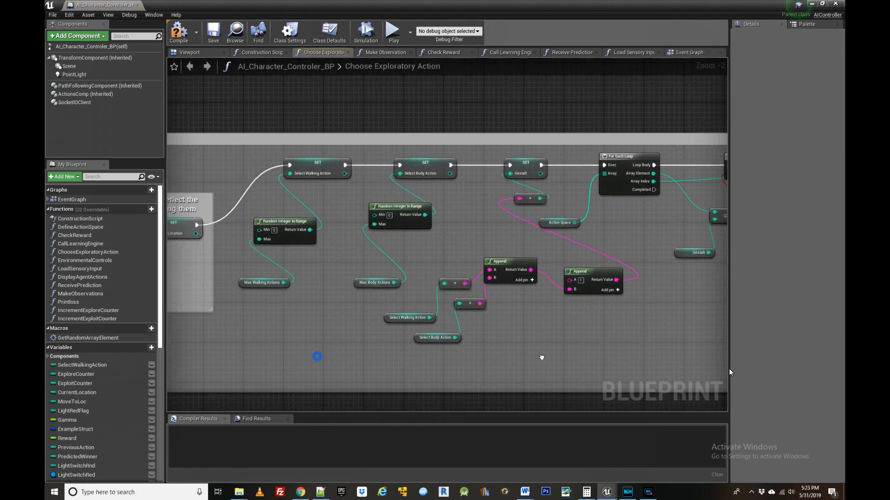
scroll(down, 3)
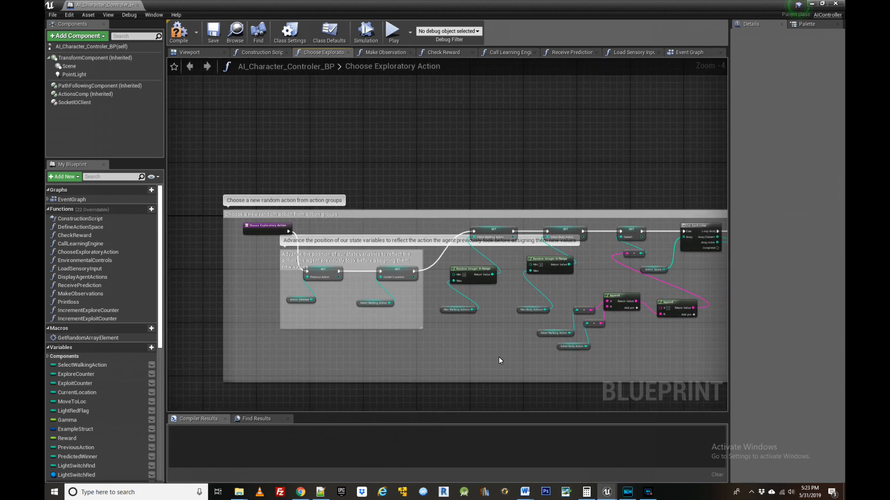
mouse_move(609, 94)
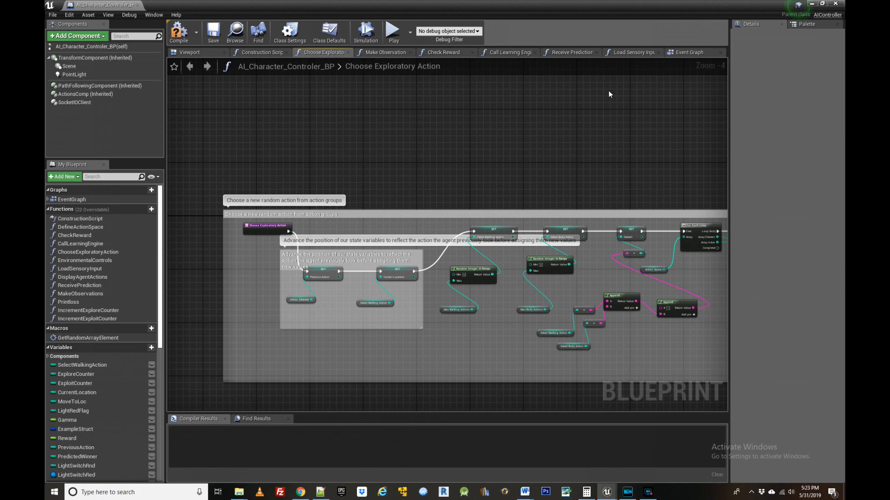
Return to the Event Graph, review Make Observations, and come back to Check Reward and Call Learning Engine
click(690, 52)
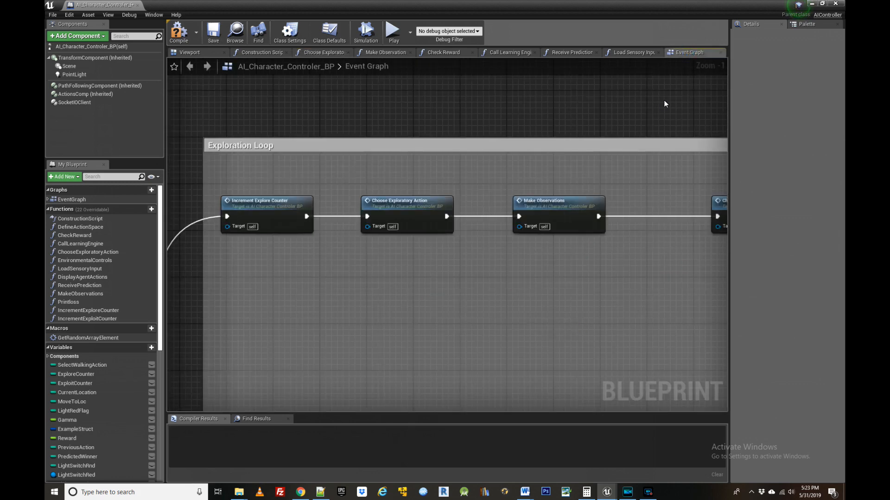
mouse_move(591, 291)
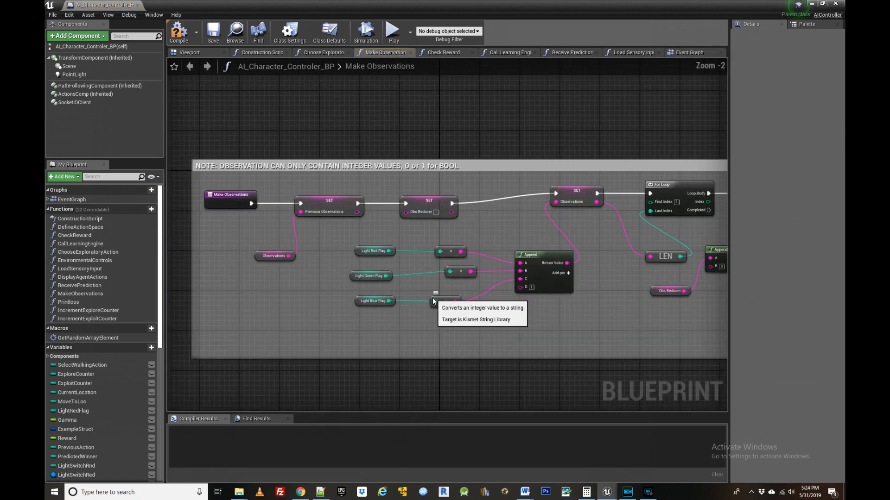
mouse_move(305, 75)
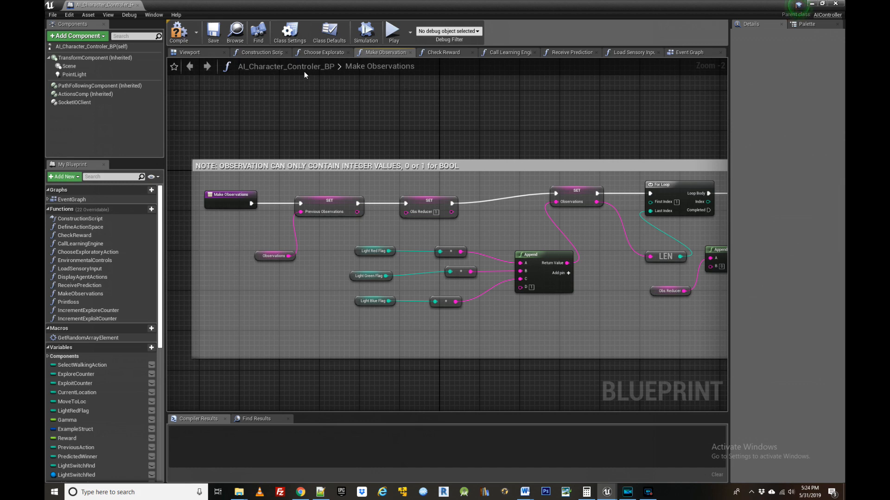
click(689, 52)
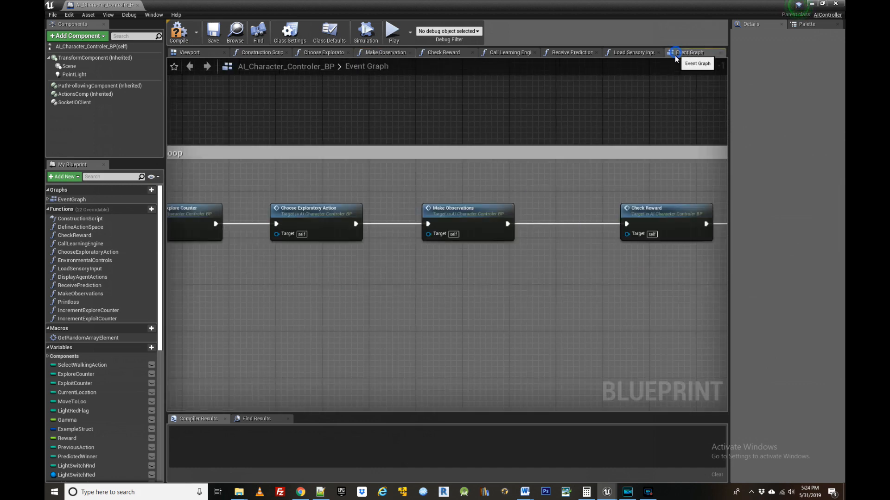
mouse_move(616, 198)
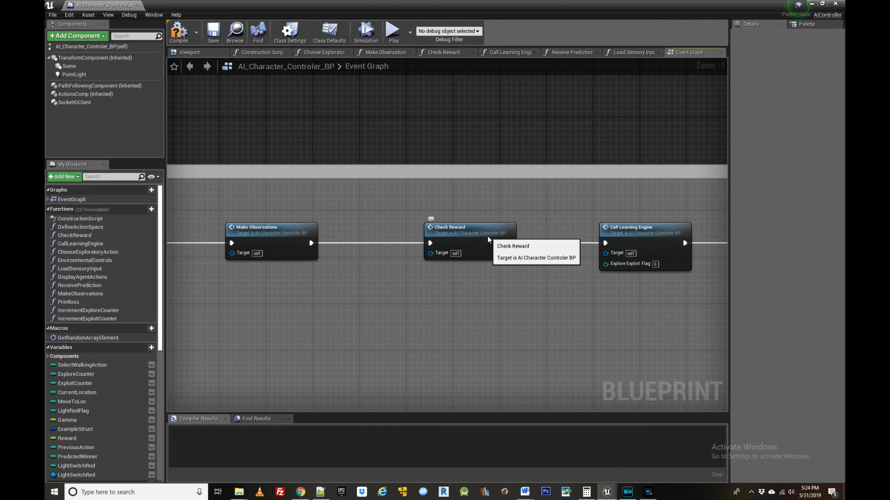
mouse_move(499, 309)
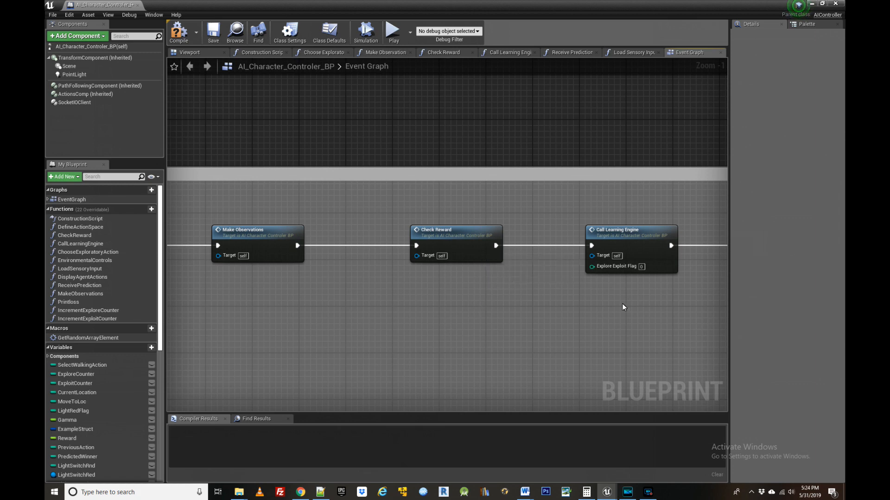
mouse_move(626, 297)
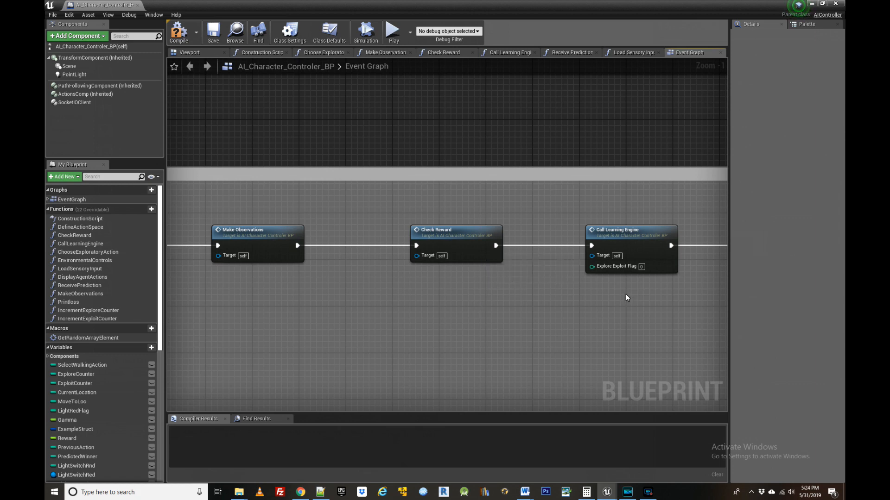
mouse_move(603, 304)
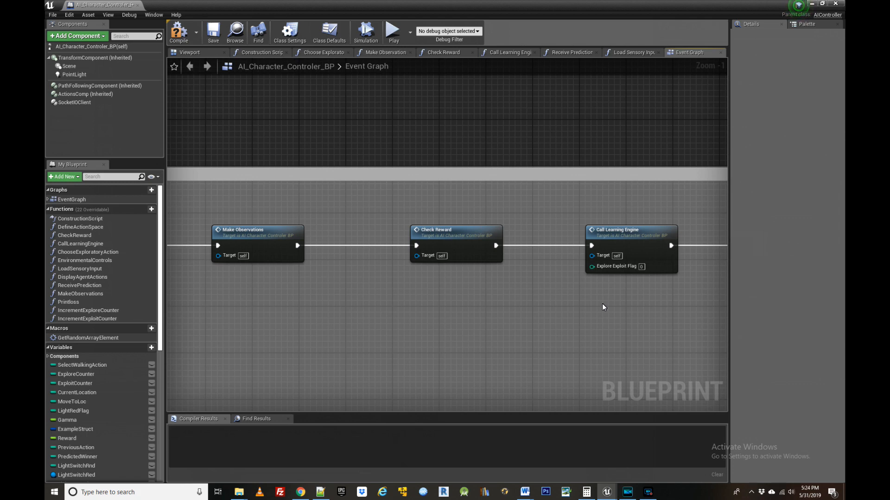
mouse_move(602, 311)
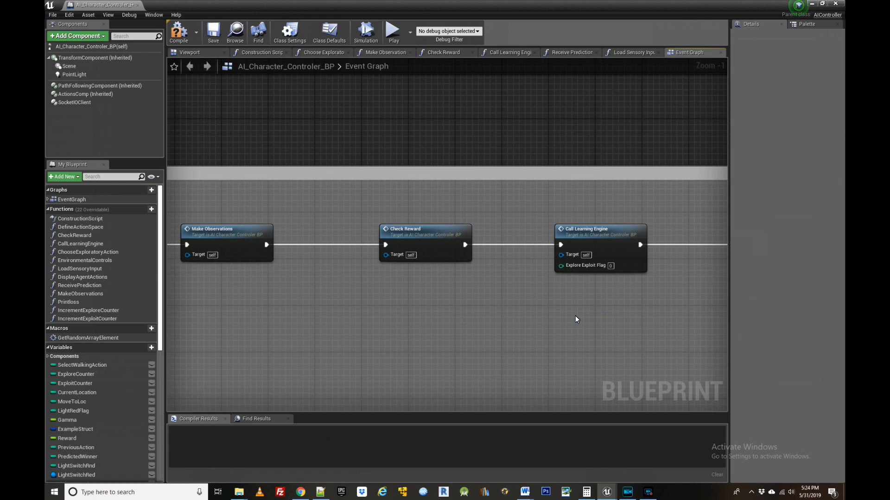
mouse_move(610, 301)
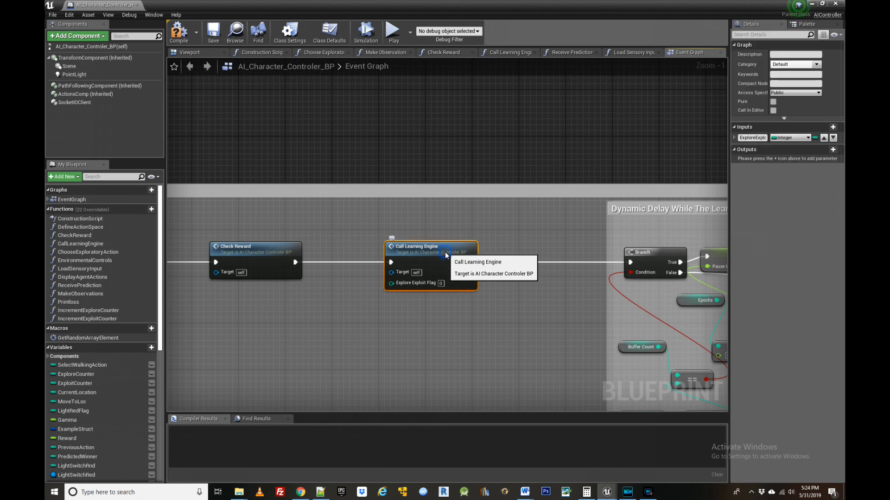
mouse_move(443, 295)
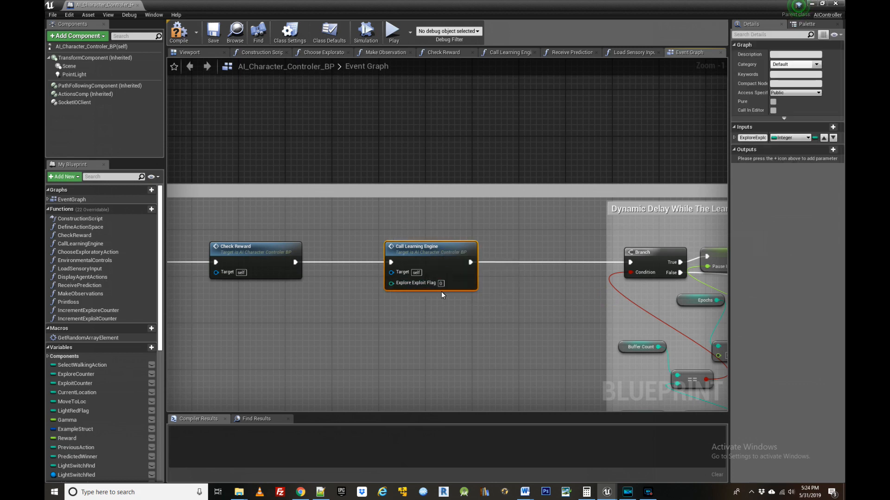
mouse_move(379, 370)
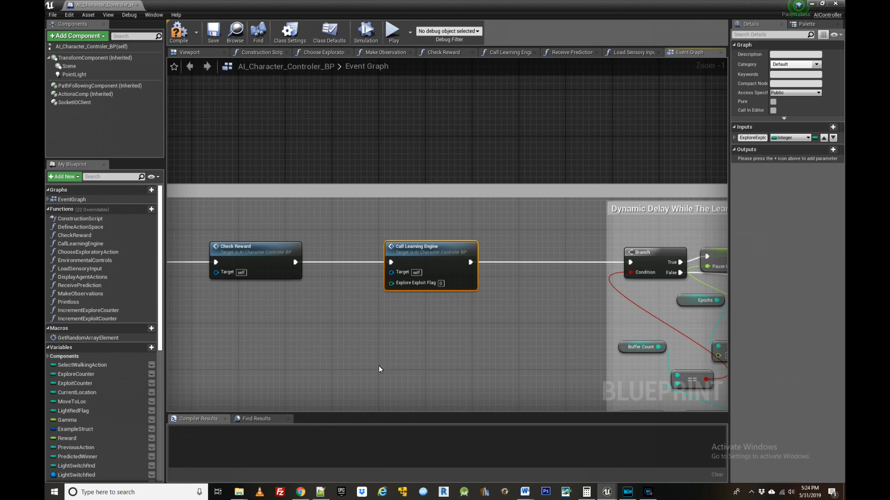
mouse_move(377, 378)
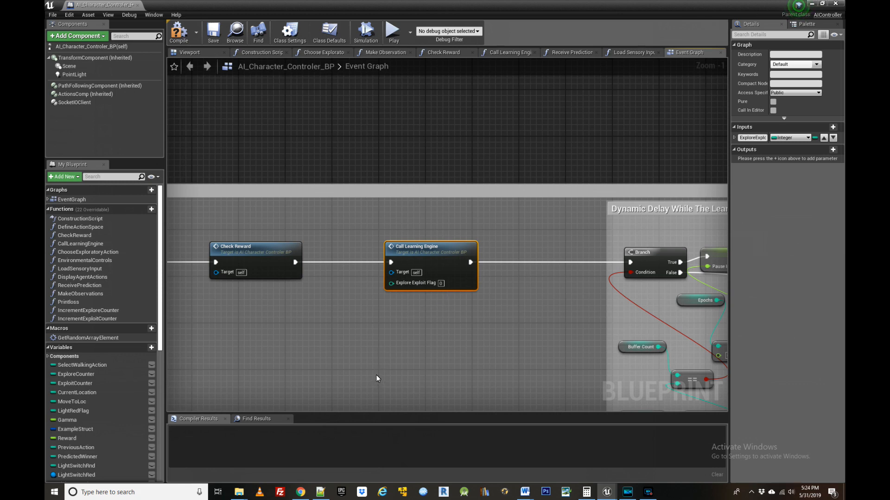
Pan to the On Connected (SocketIOClient) event and its note about launching the DQN Learning Engine
scroll(down, 3)
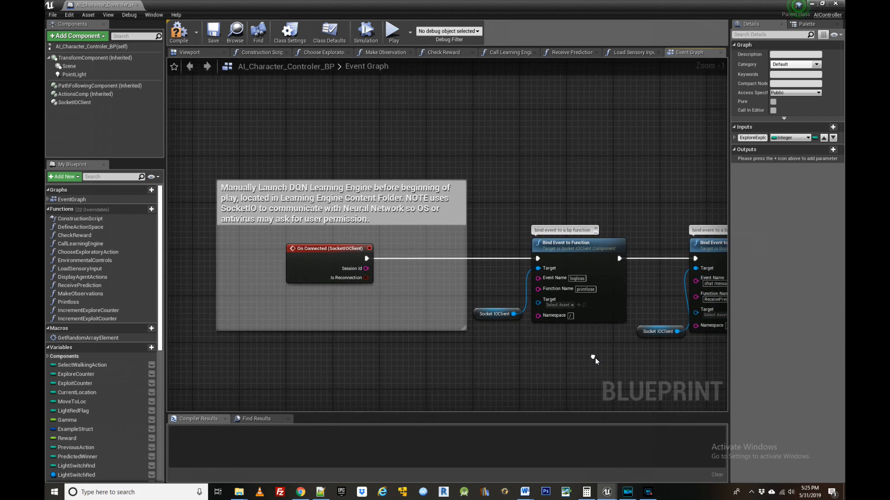
mouse_move(334, 478)
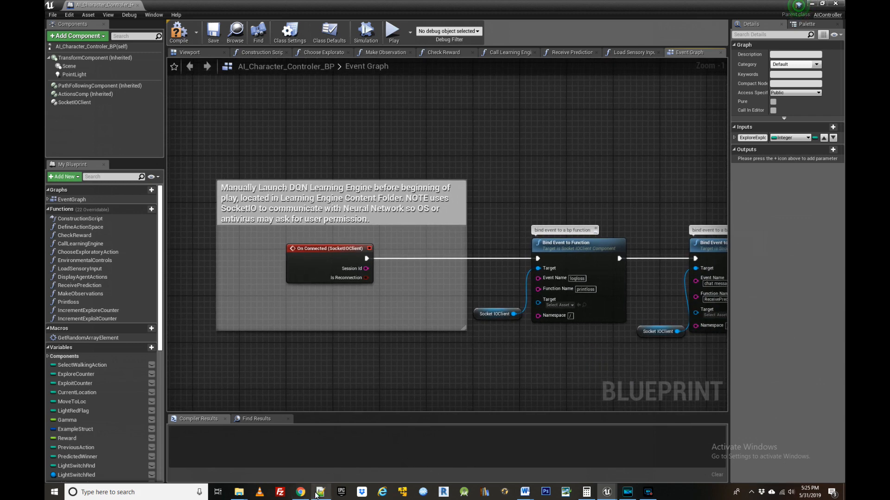
mouse_move(321, 492)
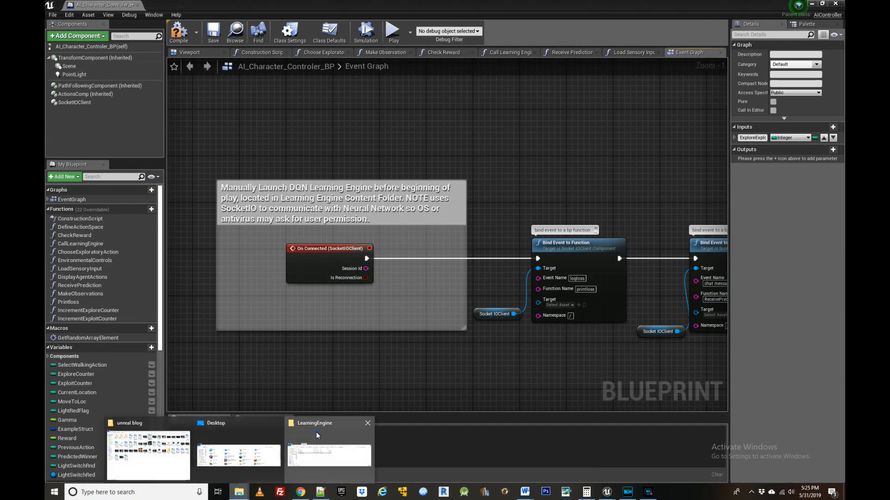
Bring the LearningEngine Explorer window forward, listing LinDQN, MacDQN and WinDQN.exe
click(328, 454)
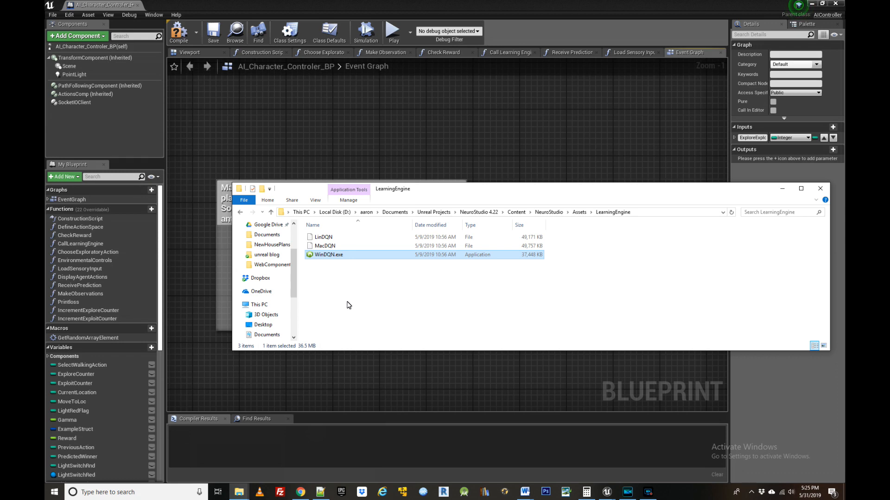
mouse_move(355, 318)
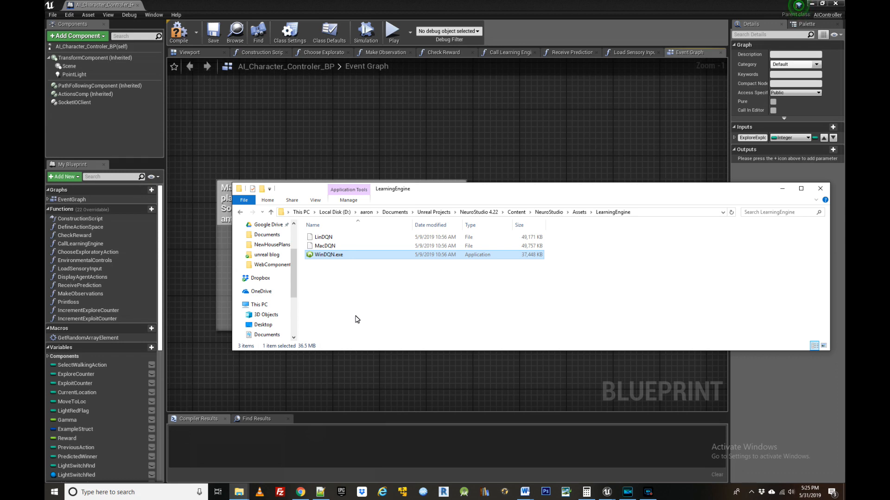
mouse_move(365, 332)
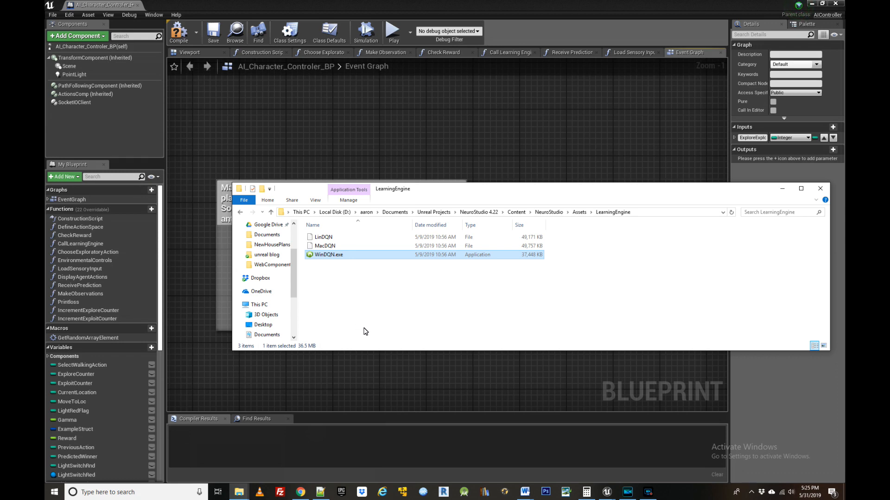
mouse_move(329, 246)
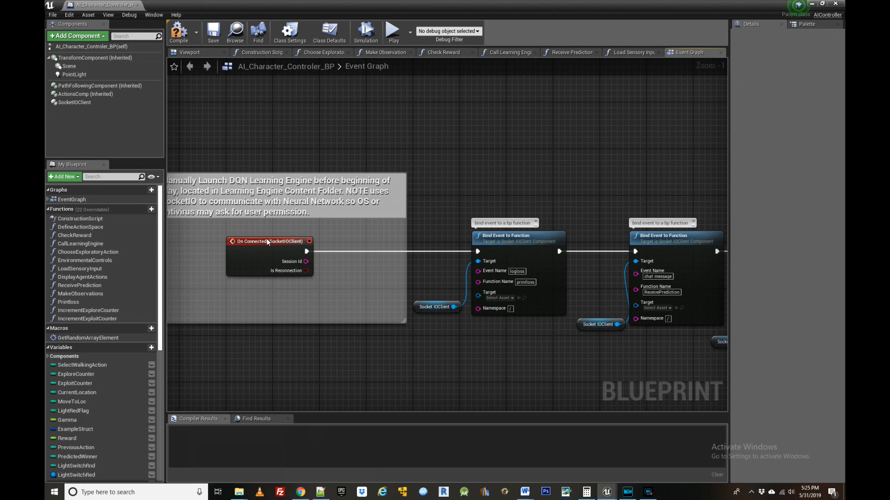
mouse_move(296, 302)
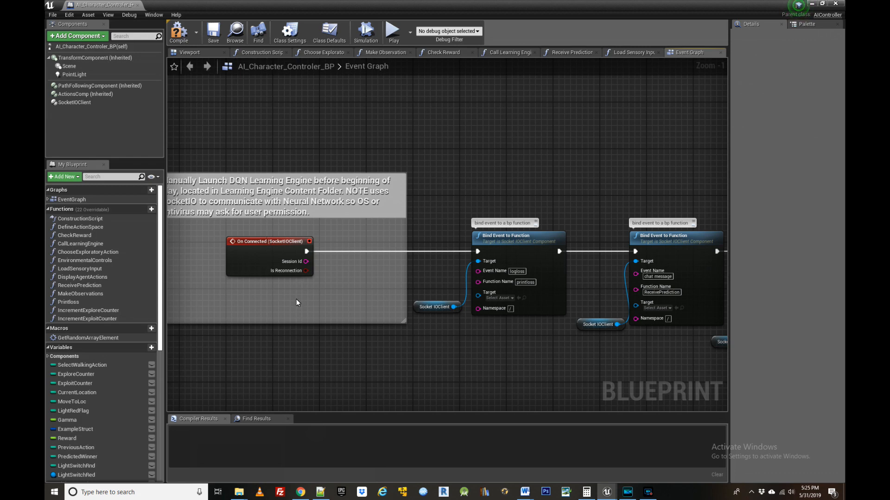
mouse_move(299, 310)
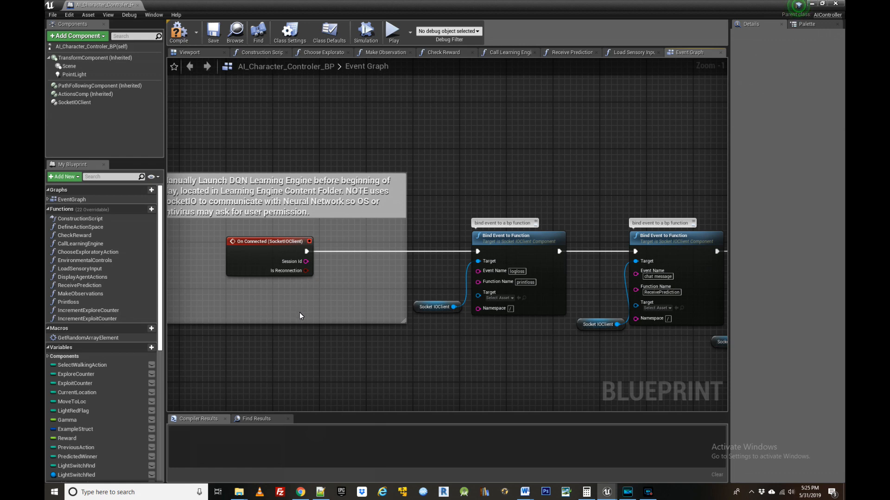
mouse_move(309, 347)
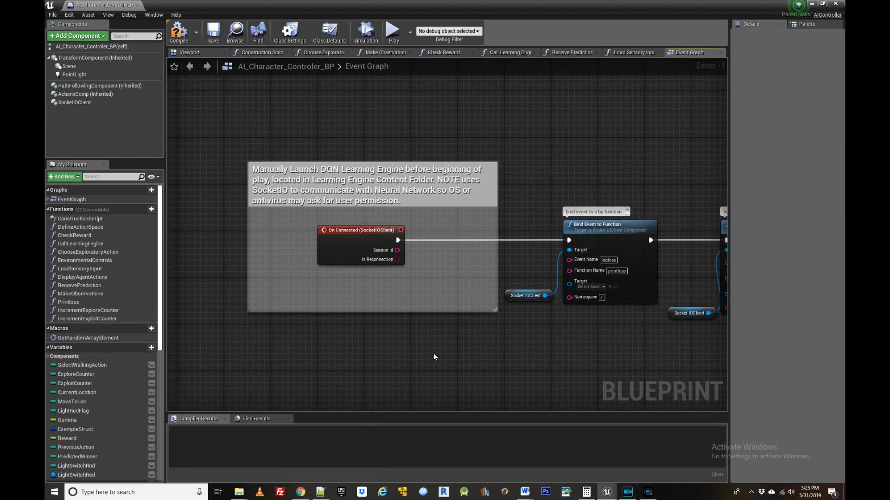
mouse_move(425, 358)
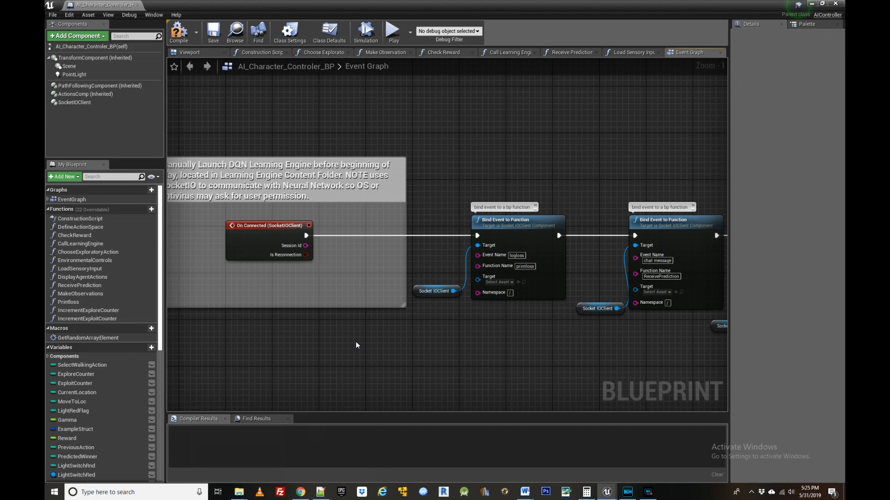
scroll(down, 3)
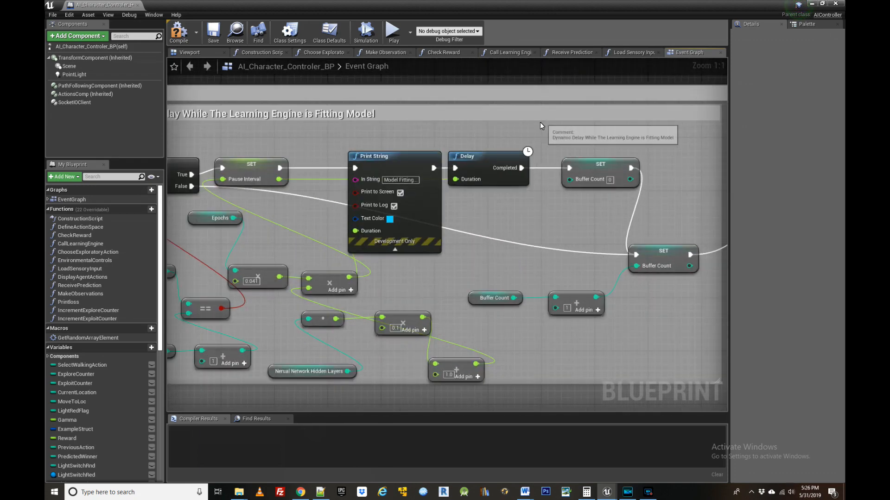
mouse_move(632, 52)
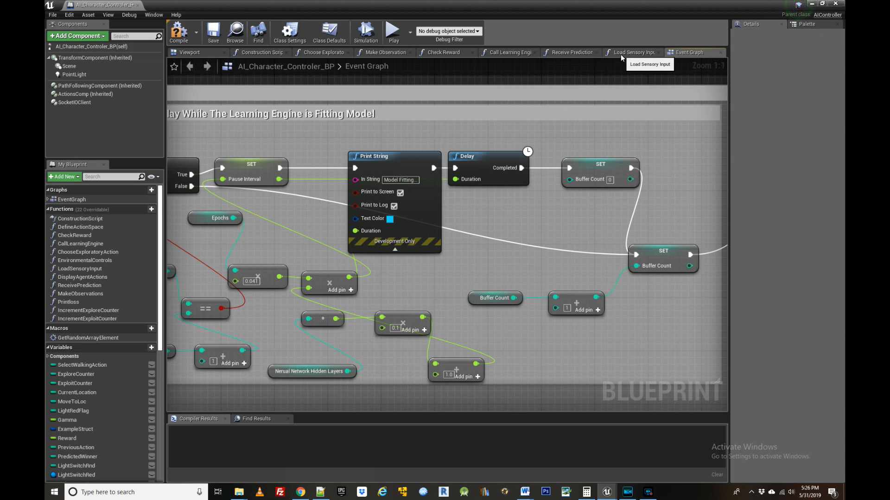
In Call Learning Engine, show the Neural Network Hidden Layers variable's Details and zoom out over the structure inputs
scroll(down, 3)
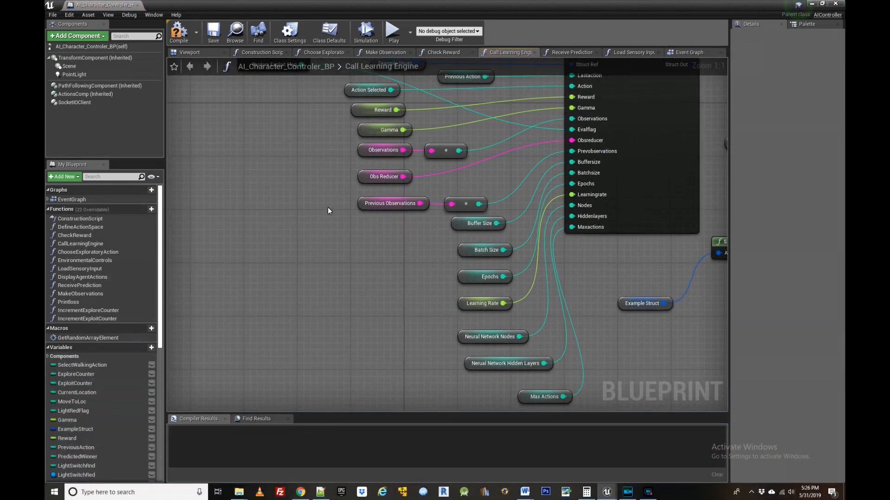
mouse_move(513, 378)
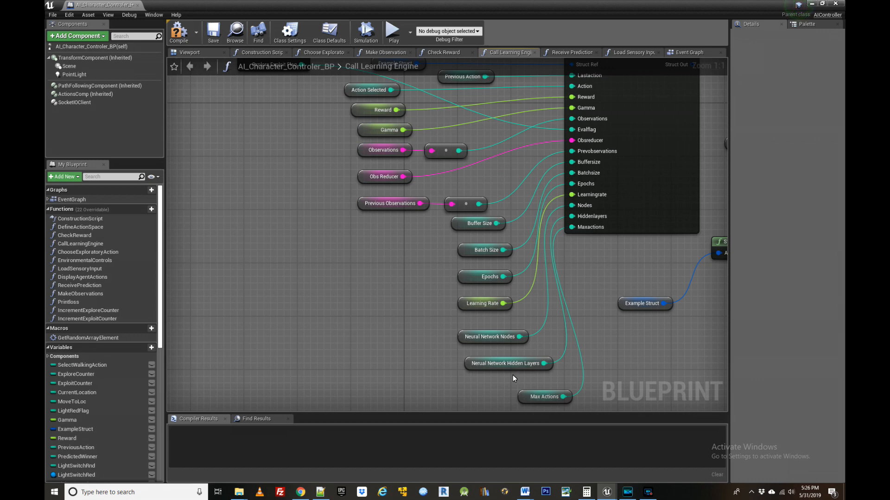
mouse_move(514, 384)
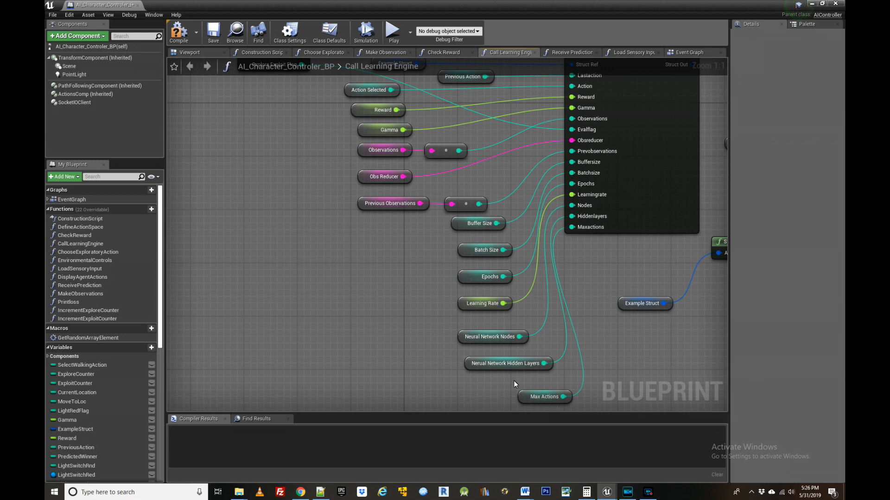
mouse_move(514, 387)
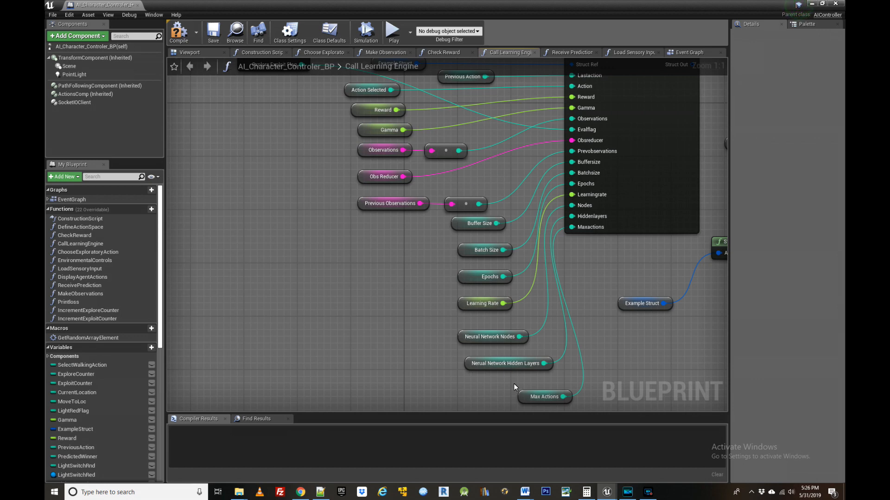
mouse_move(501, 386)
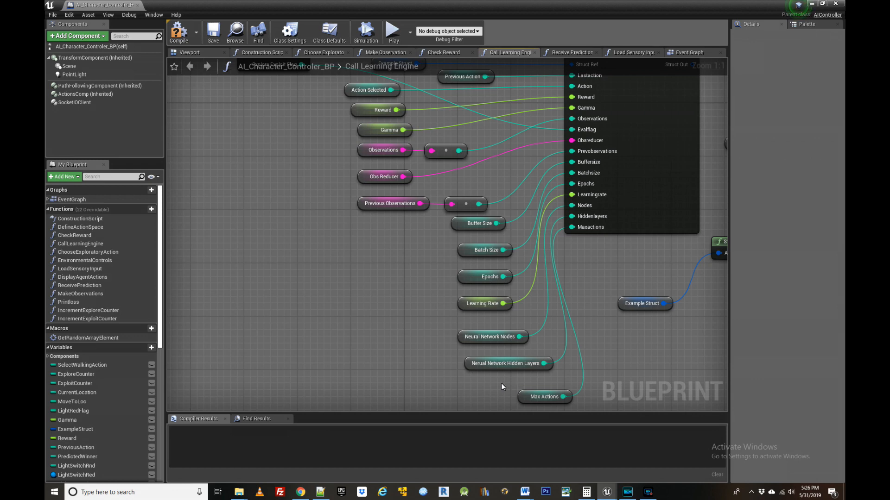
mouse_move(496, 380)
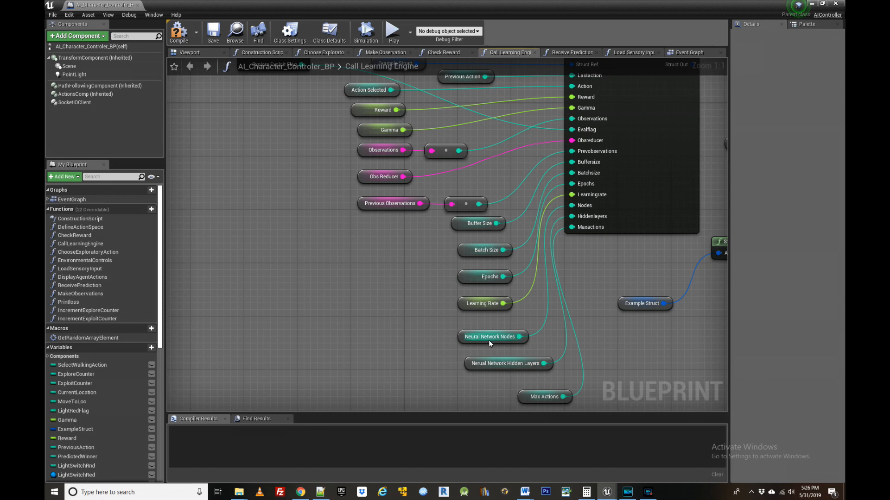
click(505, 363)
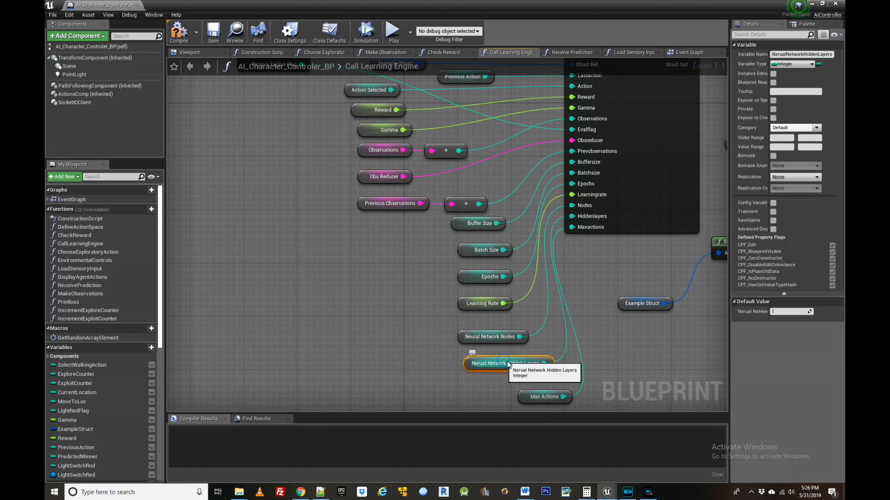
mouse_move(492, 372)
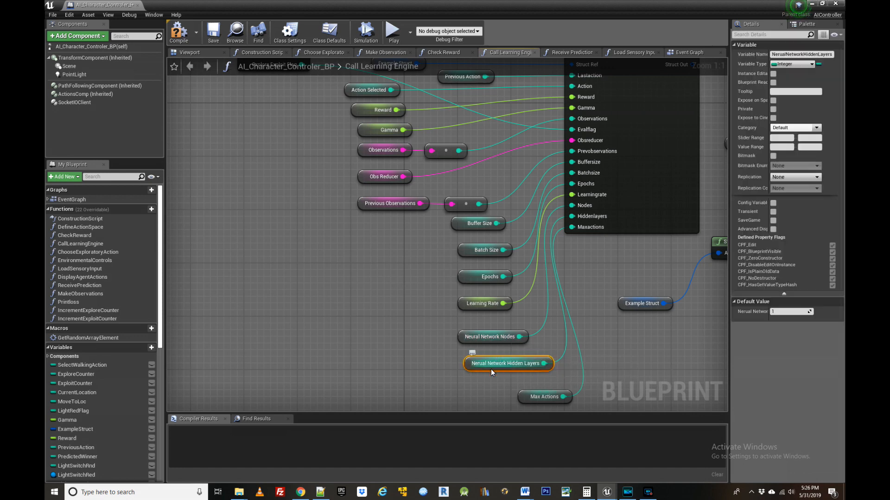
mouse_move(525, 366)
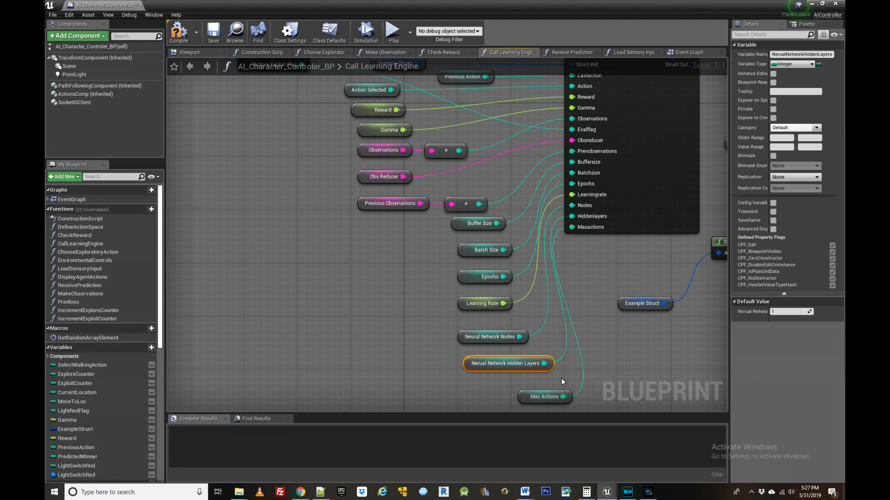
scroll(down, 3)
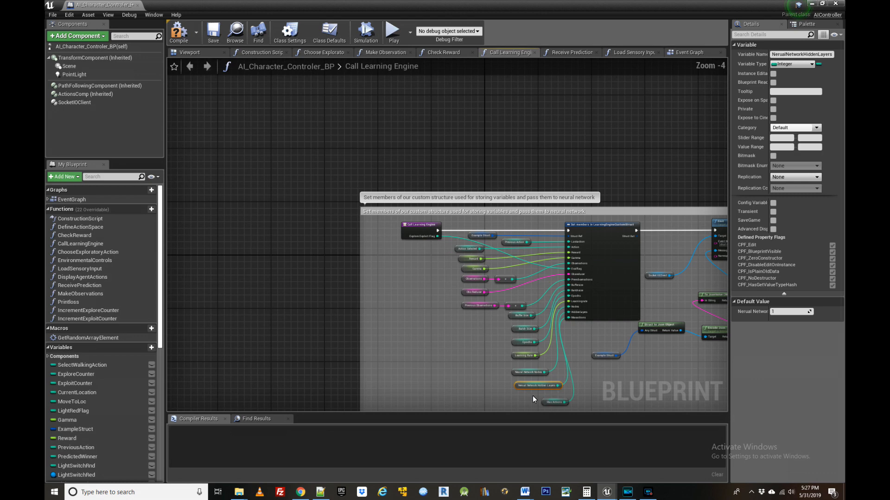
mouse_move(688, 52)
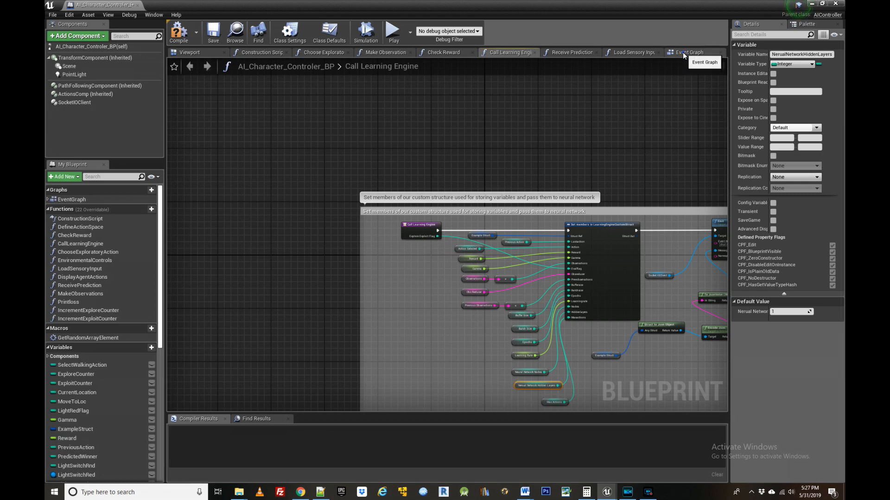
Return to the Event Graph and bring up the ReceivePrediction function graph from My Blueprint
click(689, 52)
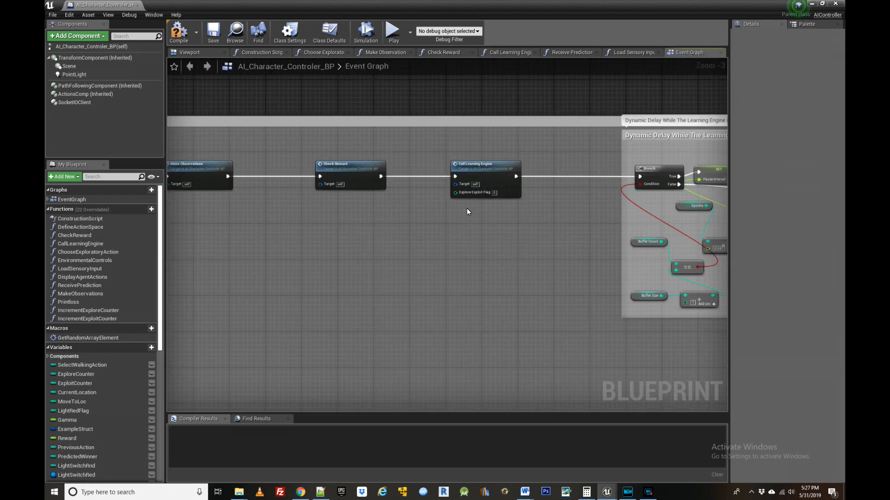
mouse_move(316, 309)
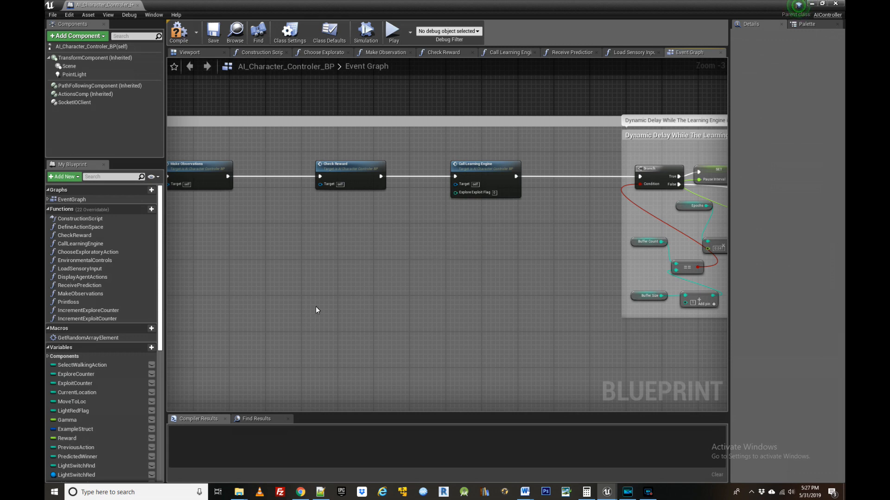
mouse_move(80, 293)
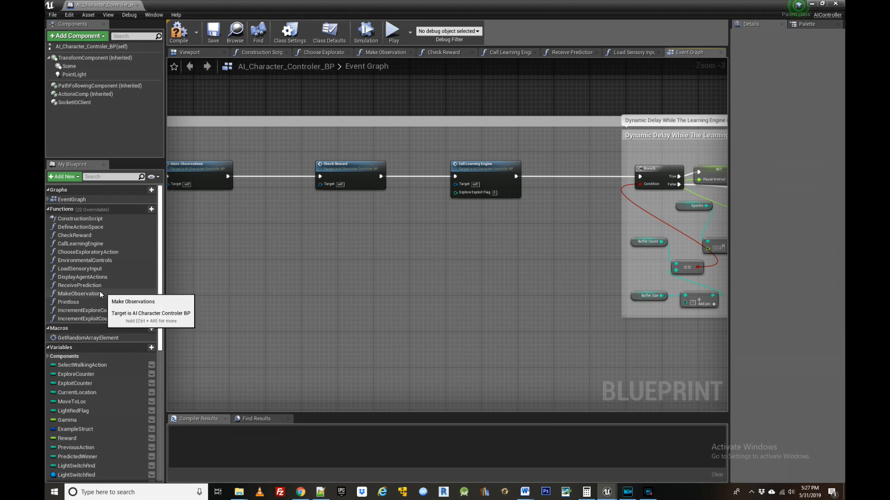
click(80, 286)
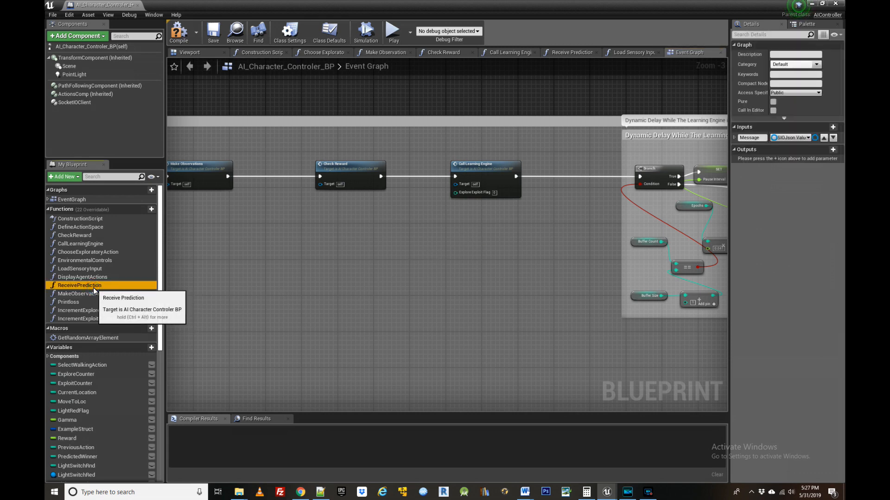
double_click(80, 285)
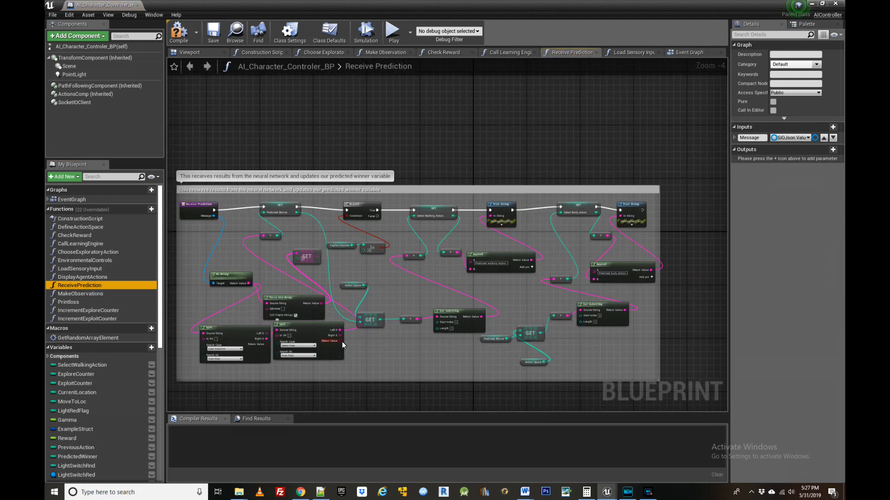
mouse_move(689, 52)
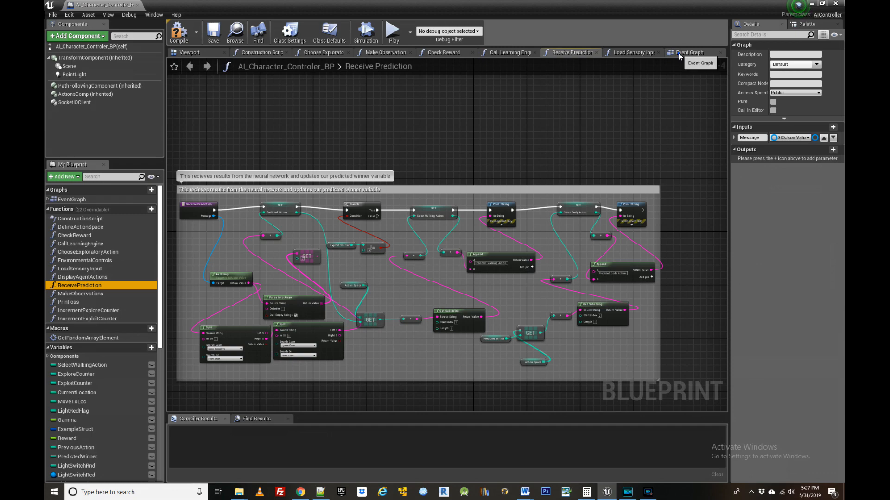
Focus the Exploitation Loop comment and select its Display Agent Actions node after Call Learning Engine
click(687, 52)
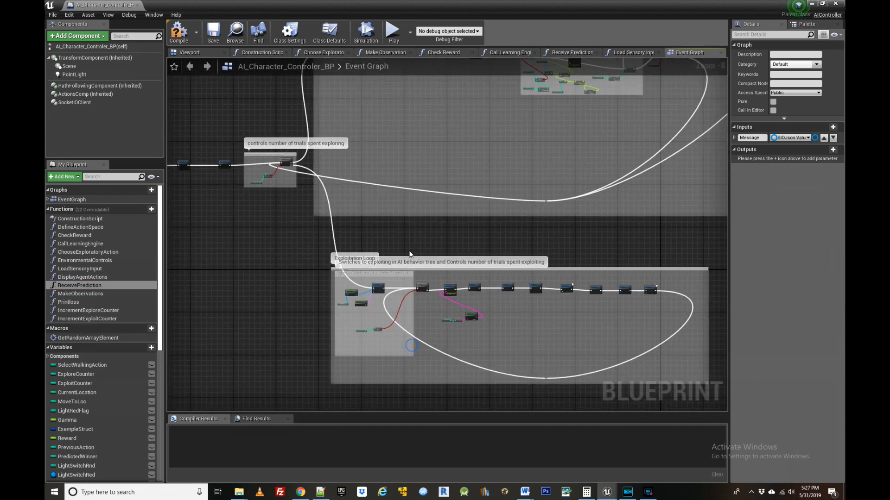
mouse_move(375, 339)
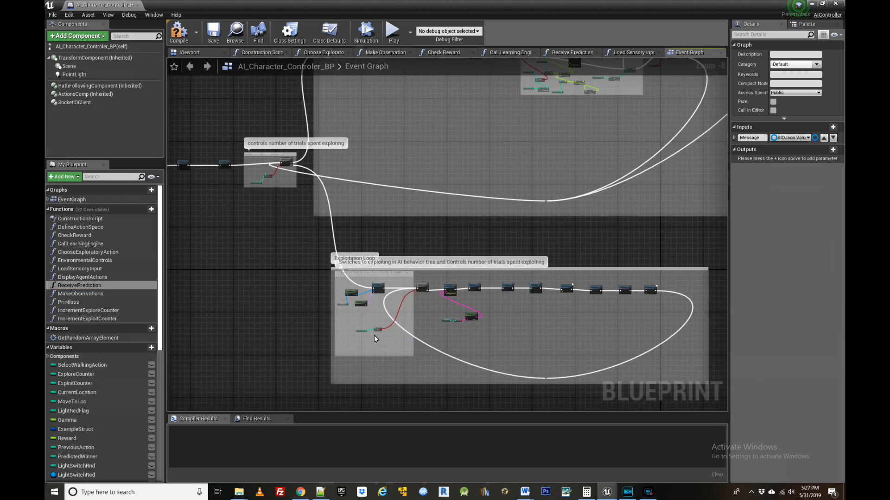
scroll(up, 3)
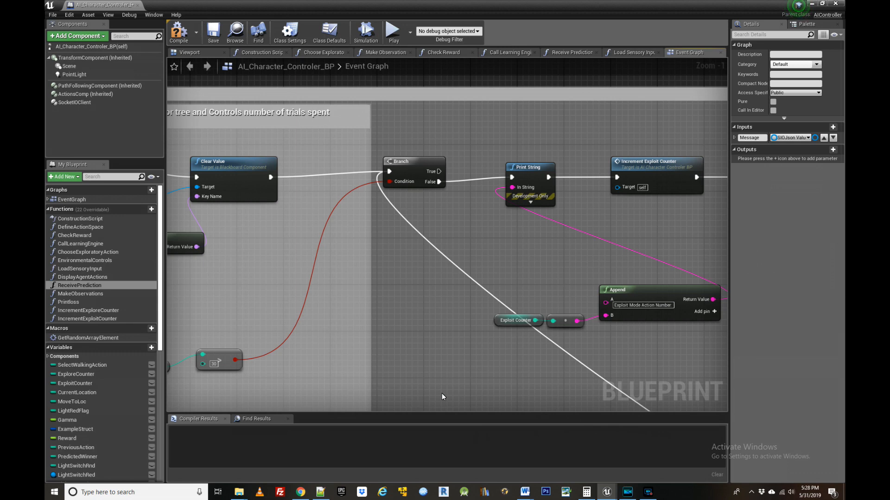
mouse_move(451, 387)
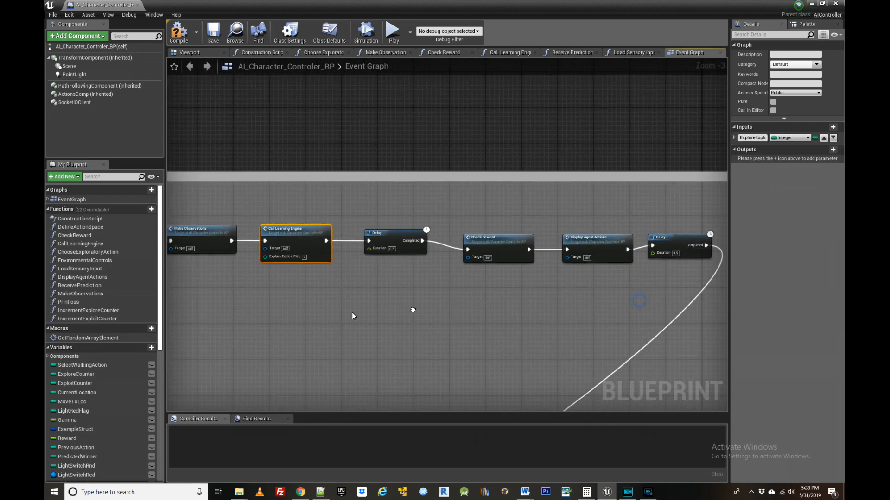
click(596, 237)
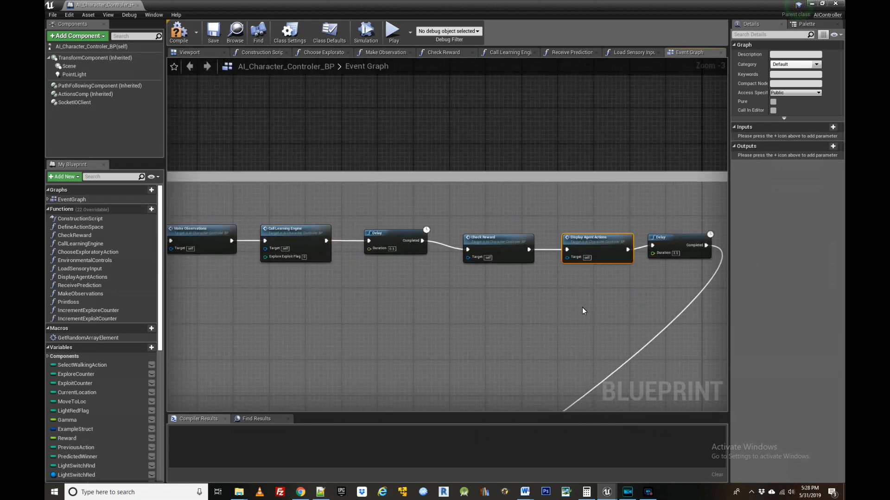